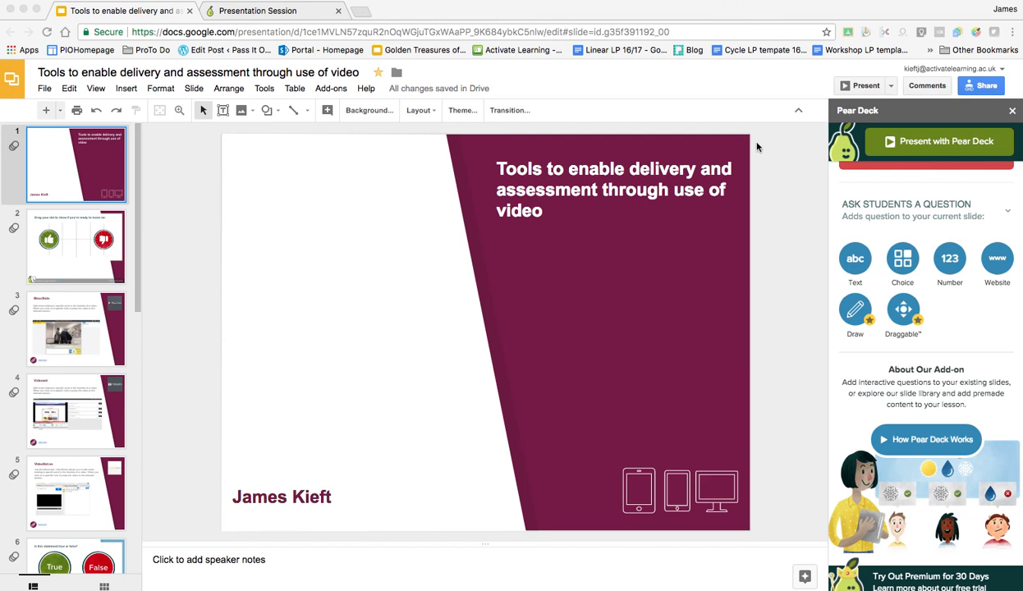
pyautogui.moveTo(703, 150)
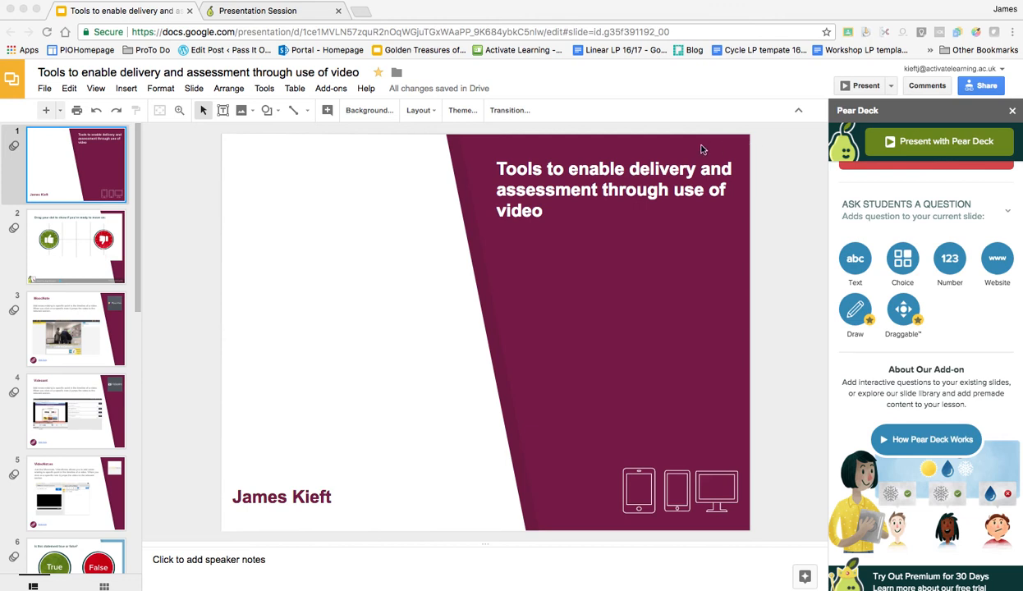
pyautogui.moveTo(320, 97)
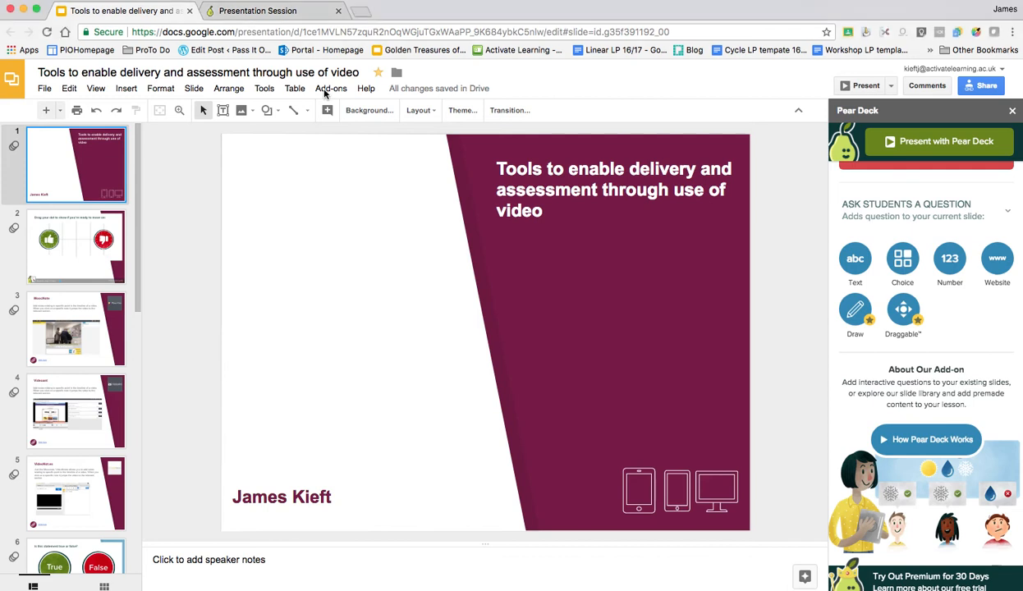
# - Open the installed add-ons list to launch the Pear Deck add-on
pyautogui.click(331, 88)
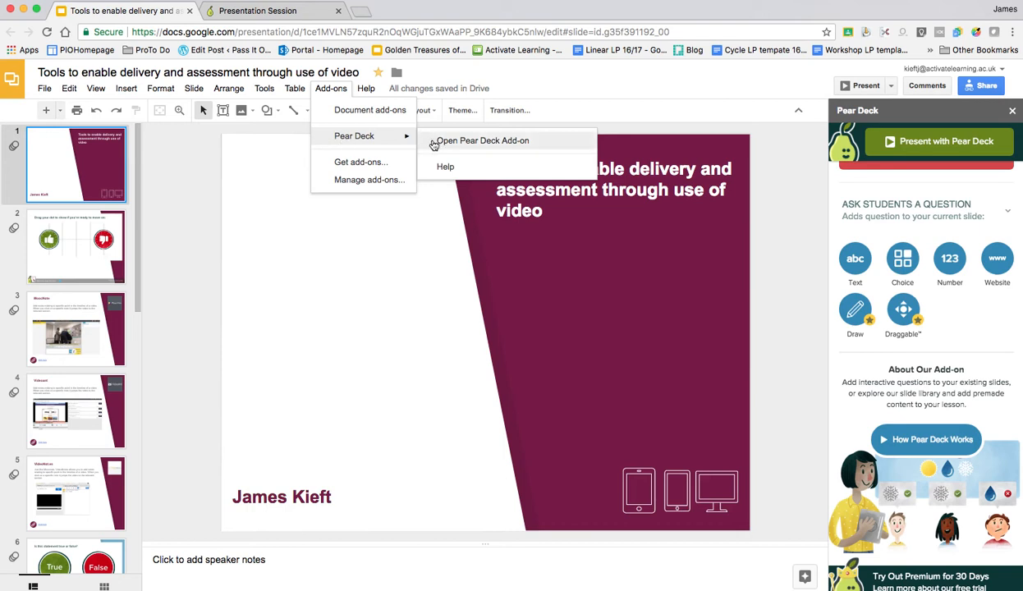
pyautogui.moveTo(360, 162)
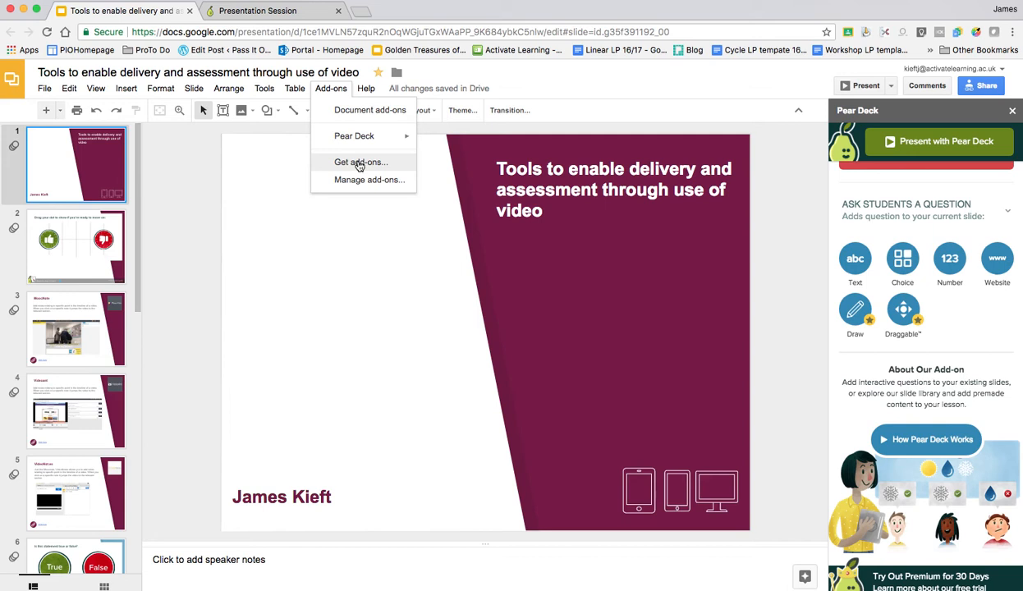
pyautogui.moveTo(354, 135)
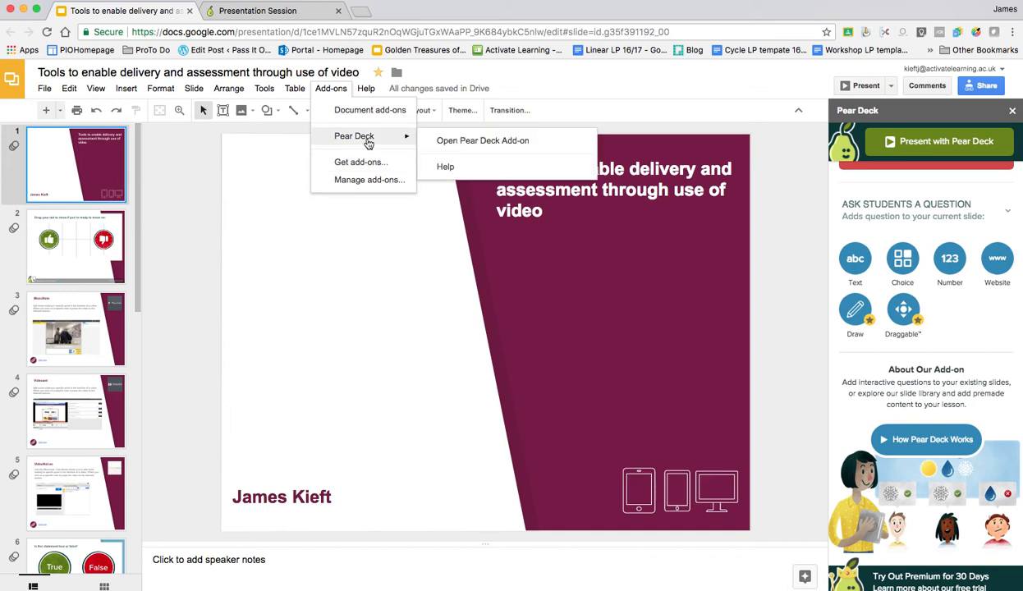
pyautogui.moveTo(381, 227)
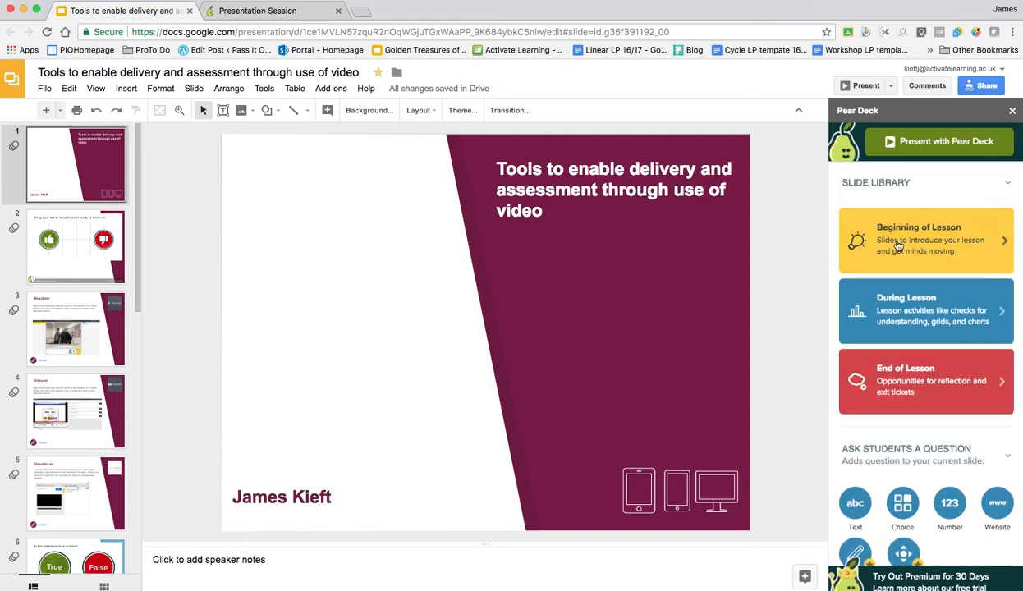
pyautogui.moveTo(924, 253)
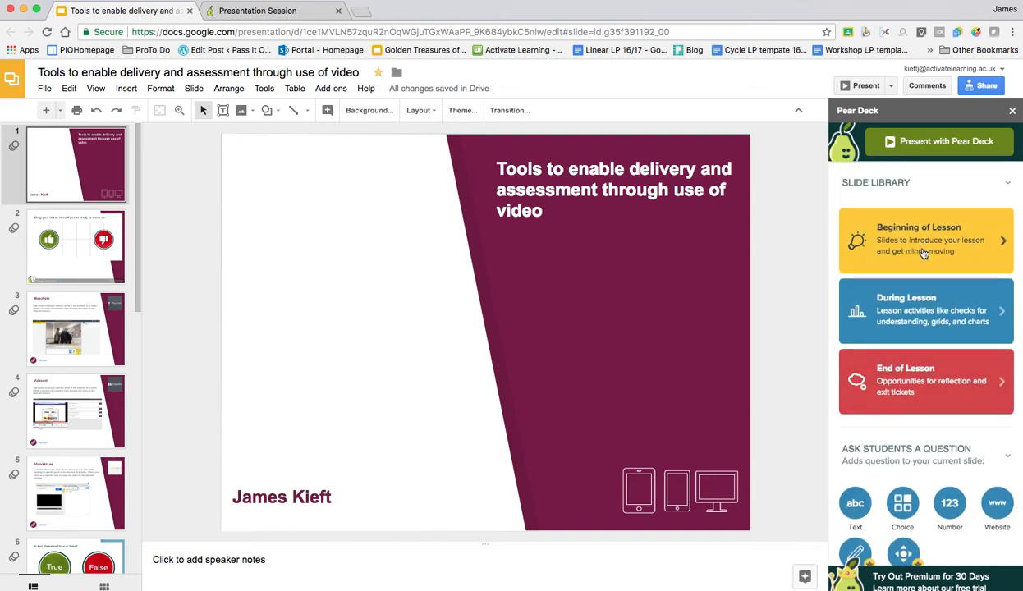
# - Browse the Beginning of Lesson templates and display the True or False question slide
pyautogui.click(925, 239)
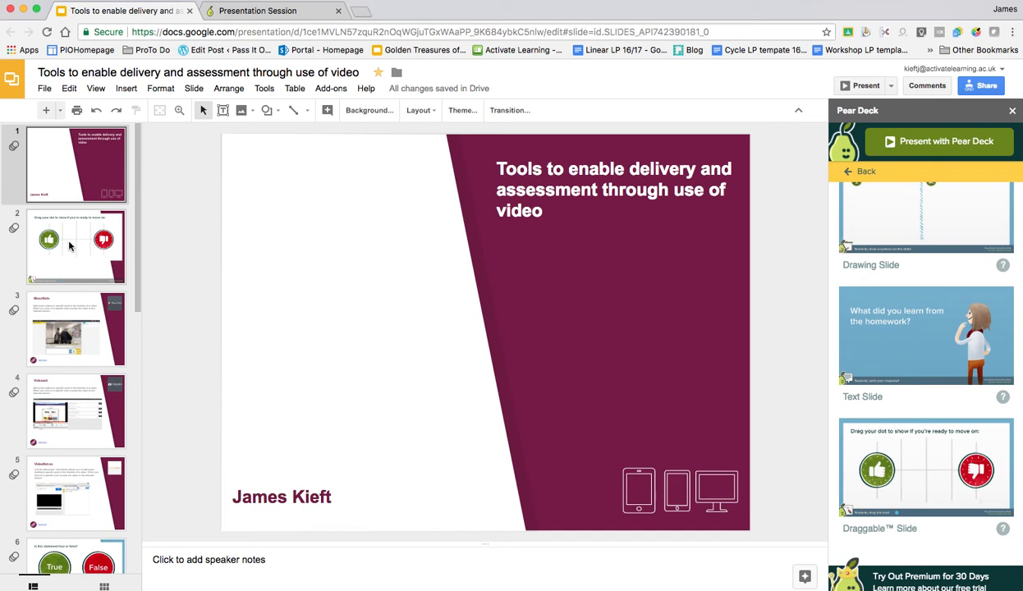
pyautogui.click(76, 246)
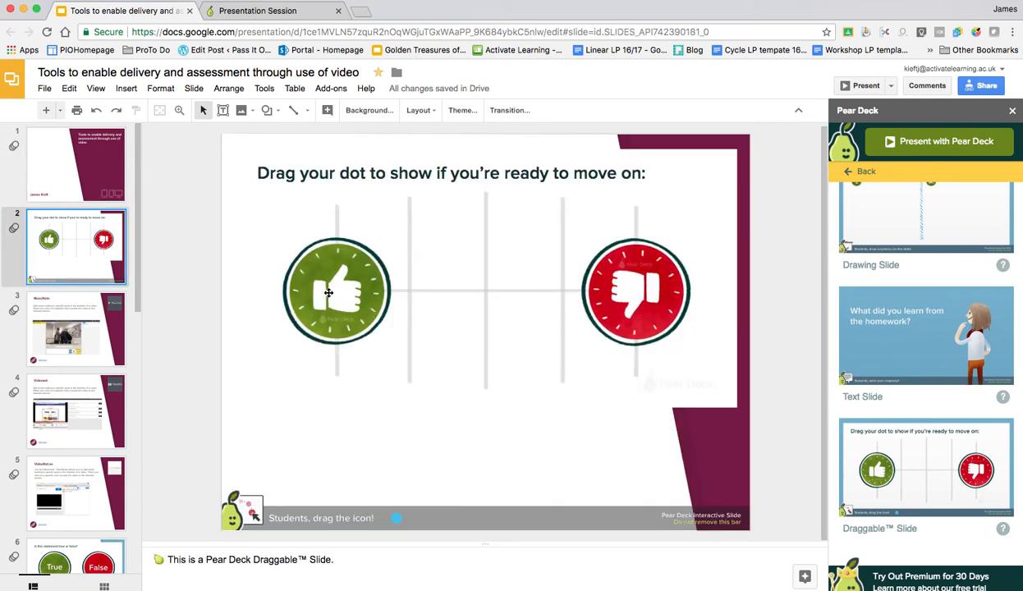
pyautogui.moveTo(347, 297)
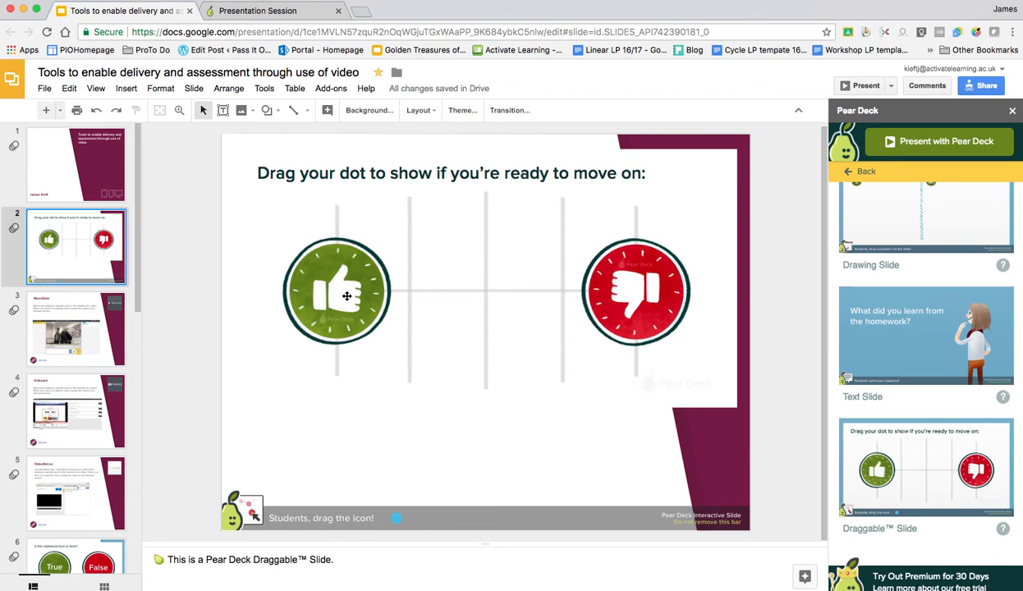
pyautogui.click(861, 171)
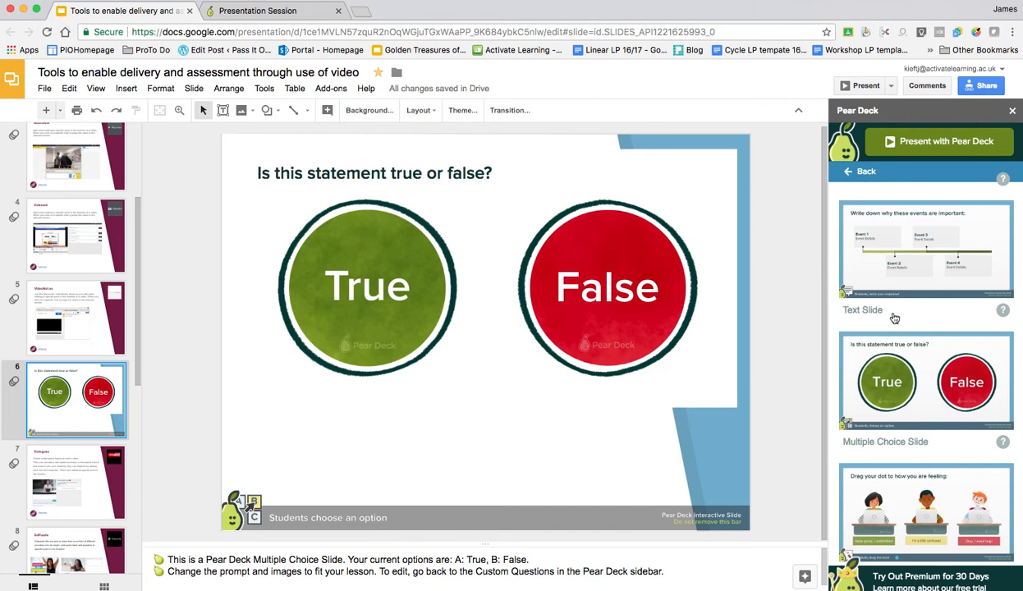
# - Set the True/False slide background to maroon and return to the slide library categories
pyautogui.scroll(-3)
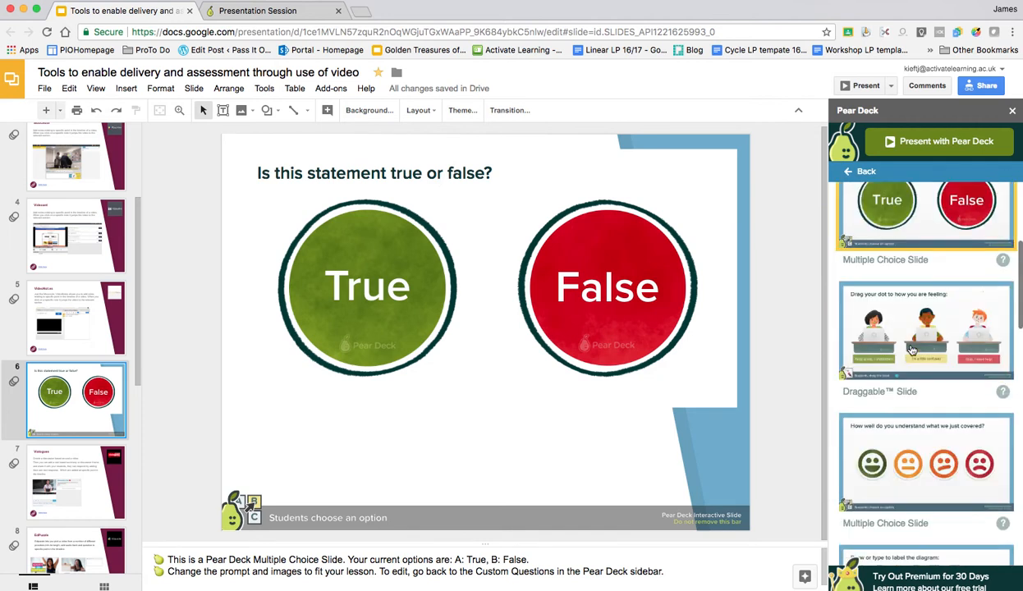
pyautogui.scroll(3)
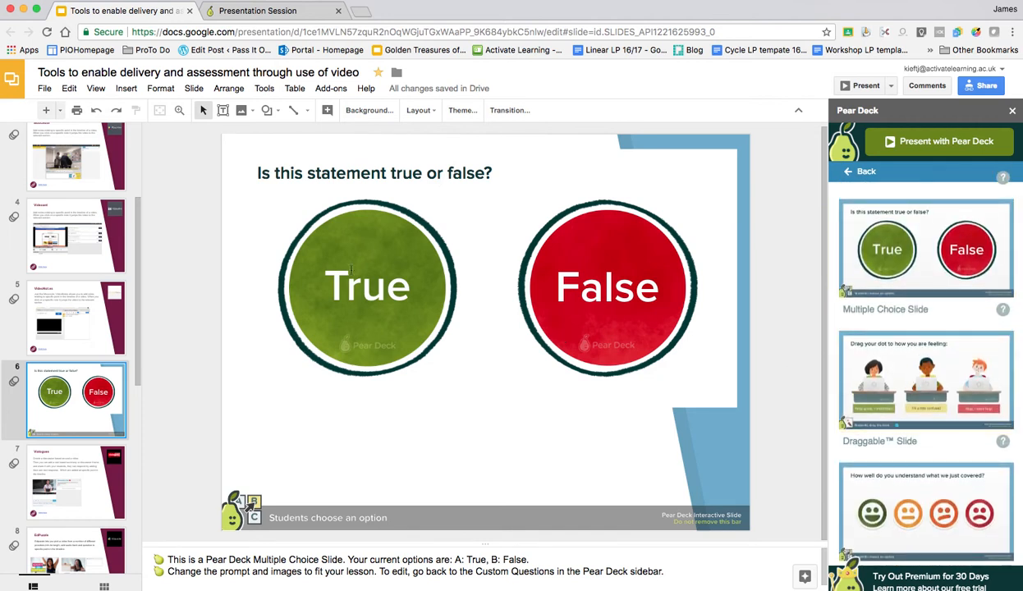
pyautogui.moveTo(700, 452)
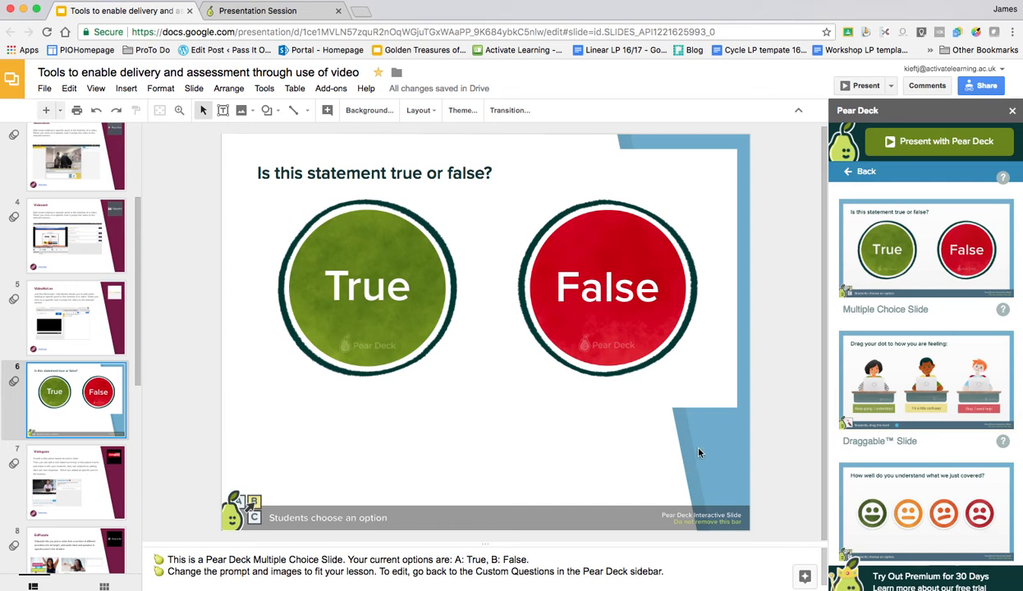
pyautogui.moveTo(368, 110)
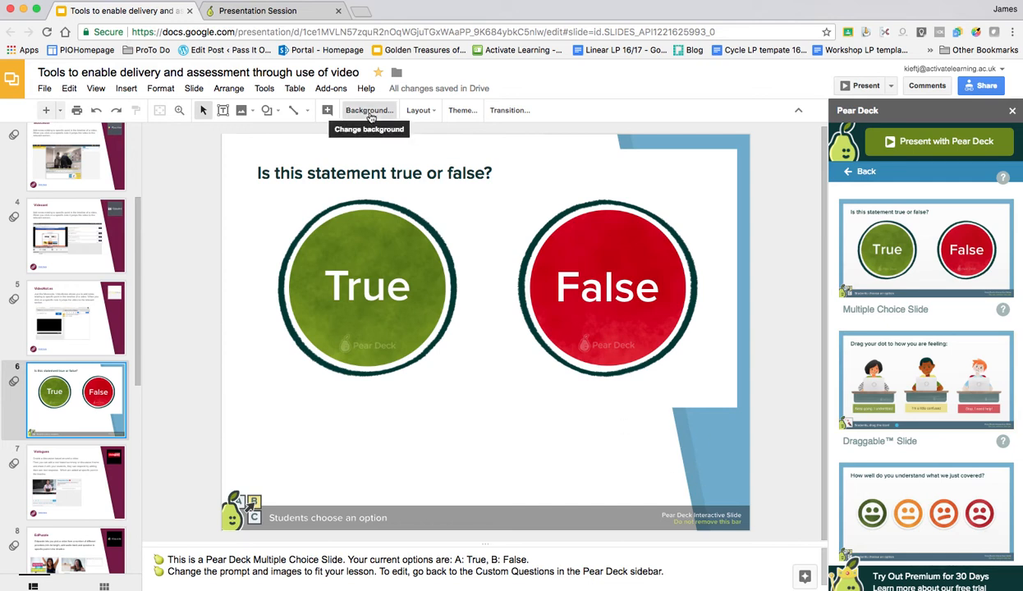
pyautogui.click(368, 110)
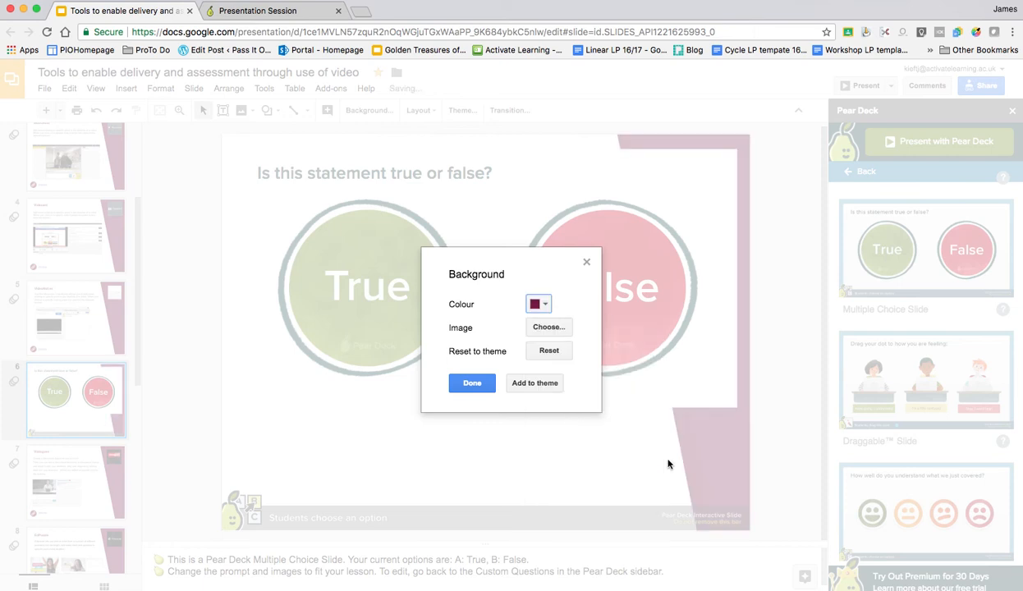
pyautogui.click(471, 383)
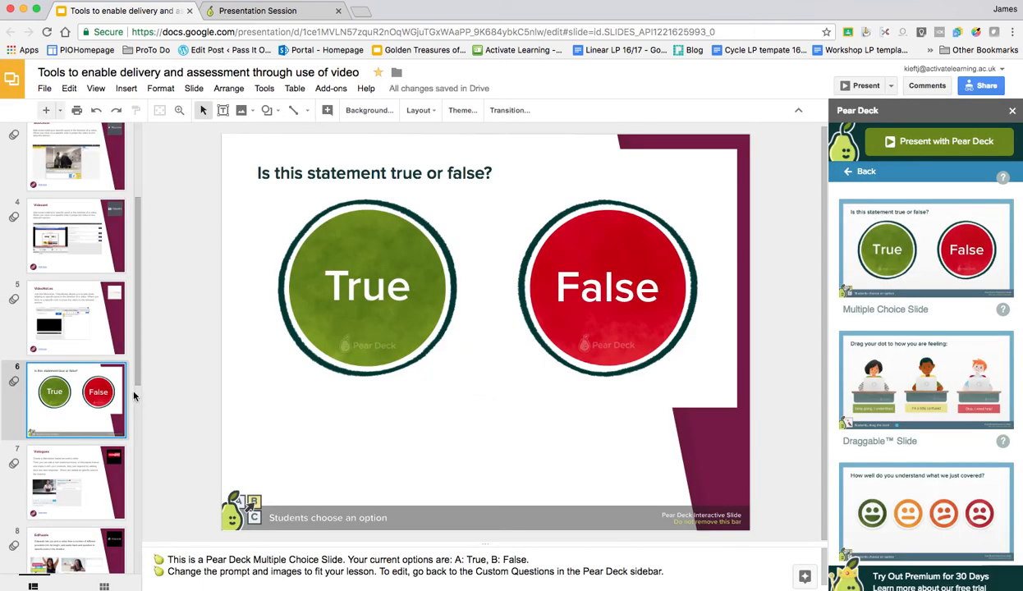
pyautogui.click(867, 171)
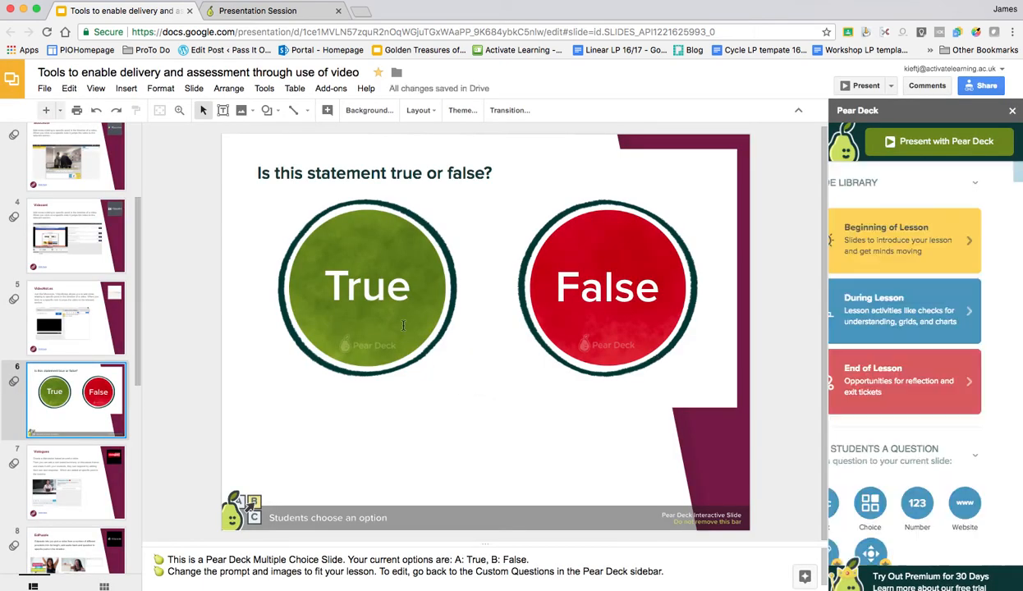
# - Browse the End of Lesson templates in the Pear Deck slide library
pyautogui.scroll(-3)
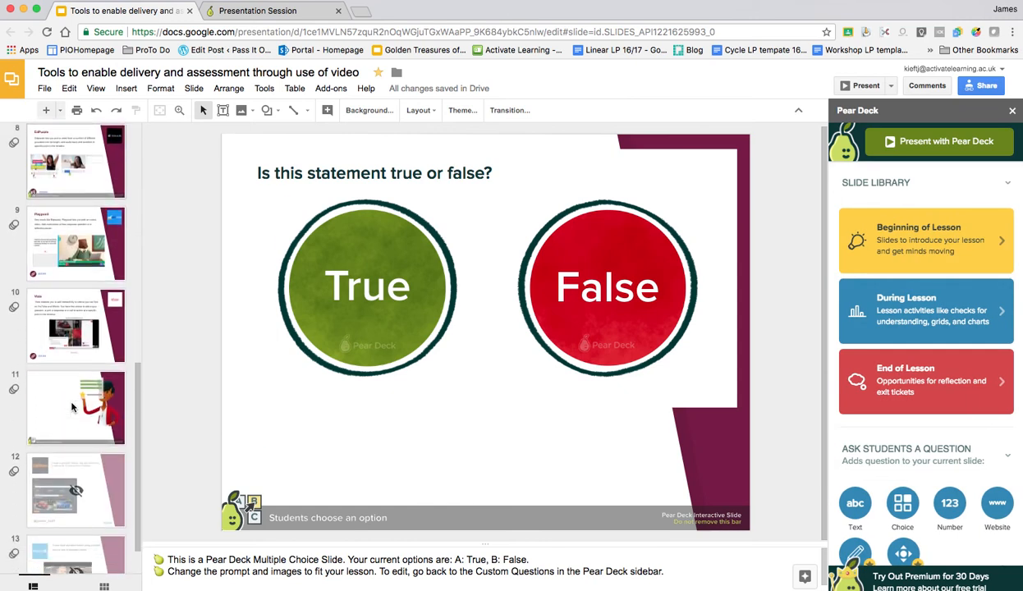
pyautogui.scroll(-3)
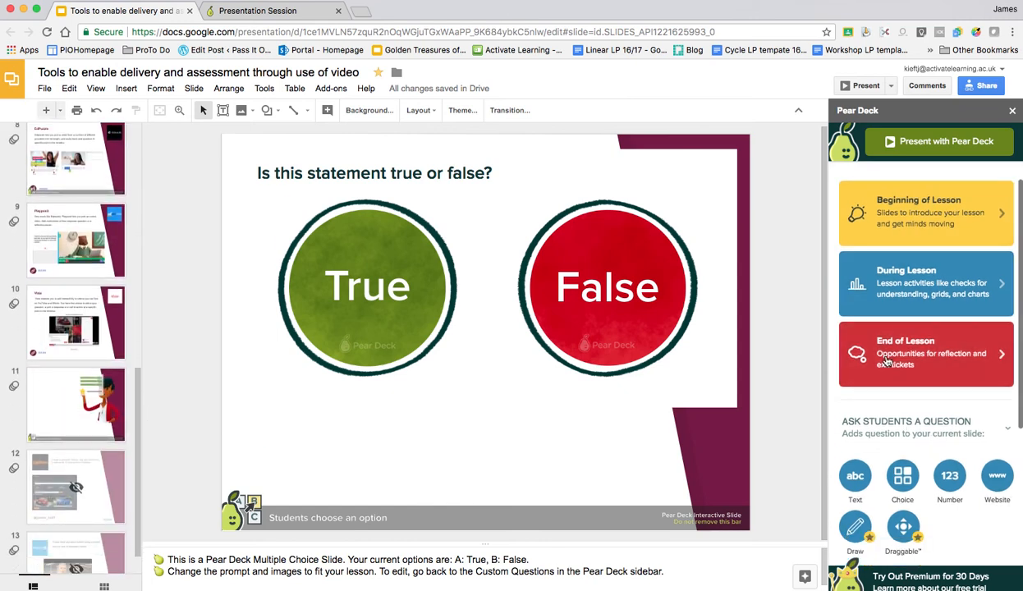
pyautogui.click(925, 353)
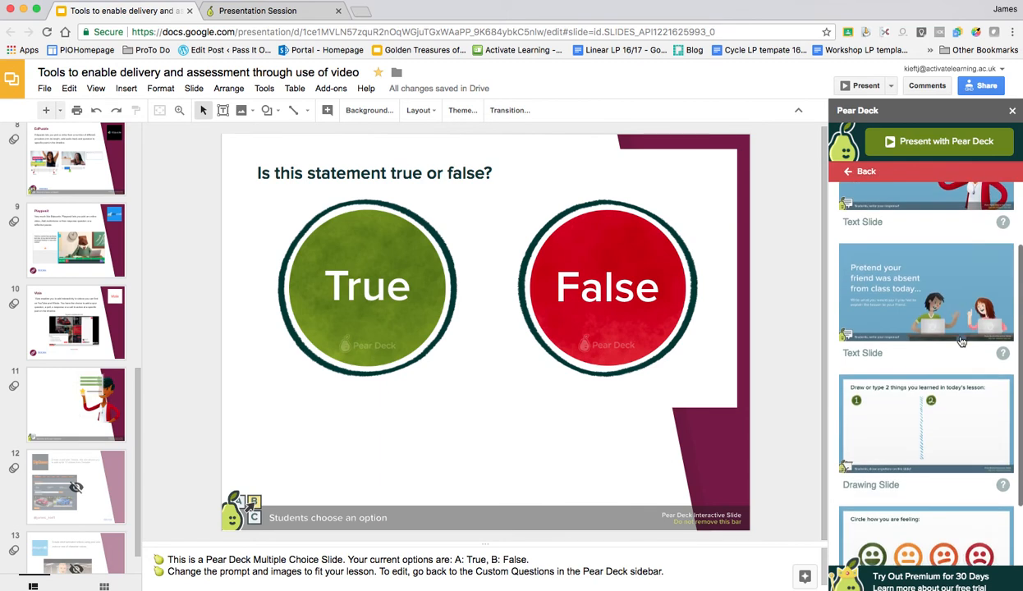
pyautogui.scroll(-3)
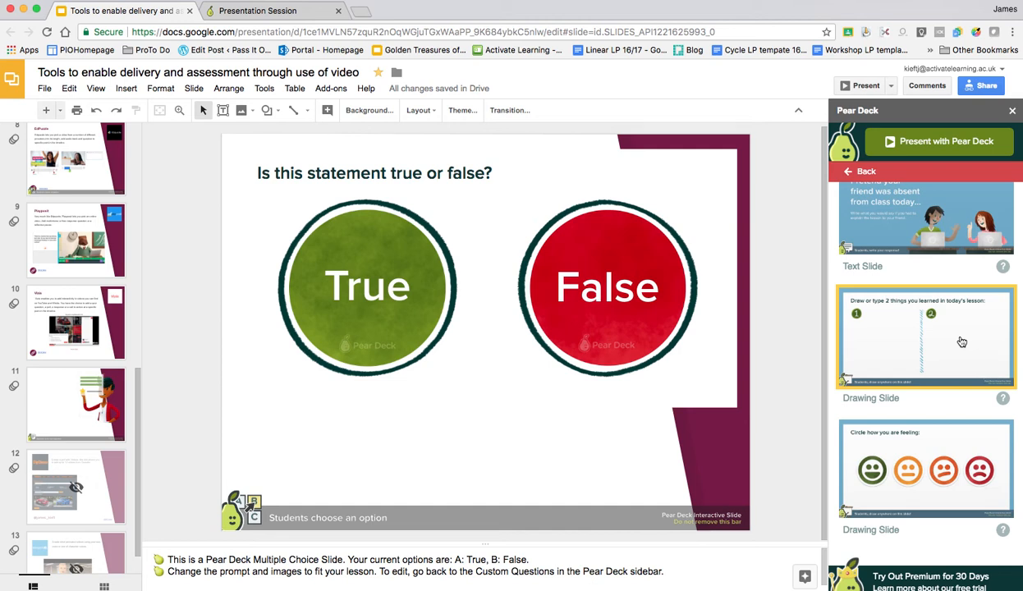
pyautogui.moveTo(895, 347)
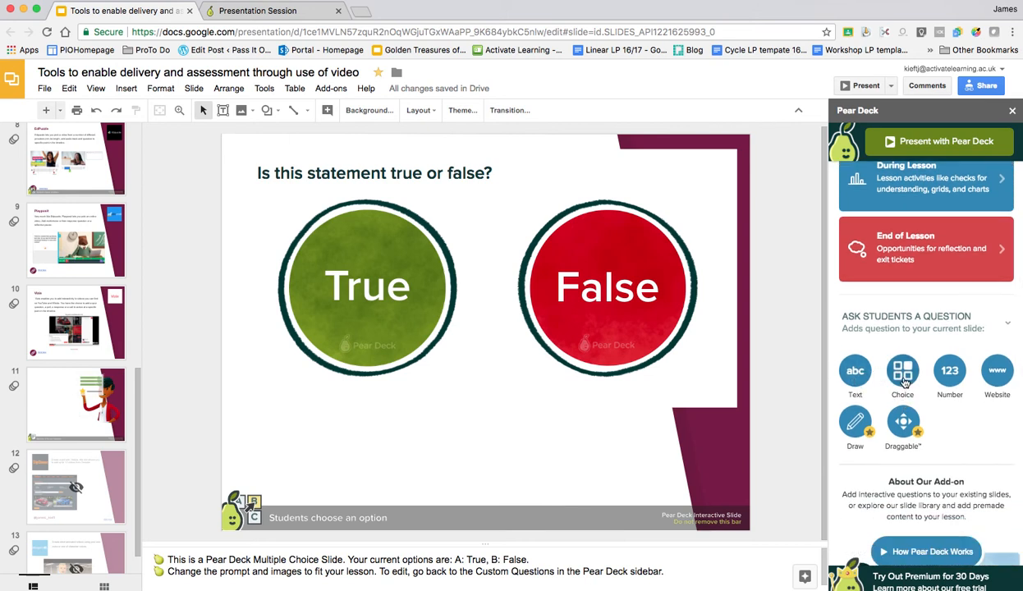
pyautogui.moveTo(997, 384)
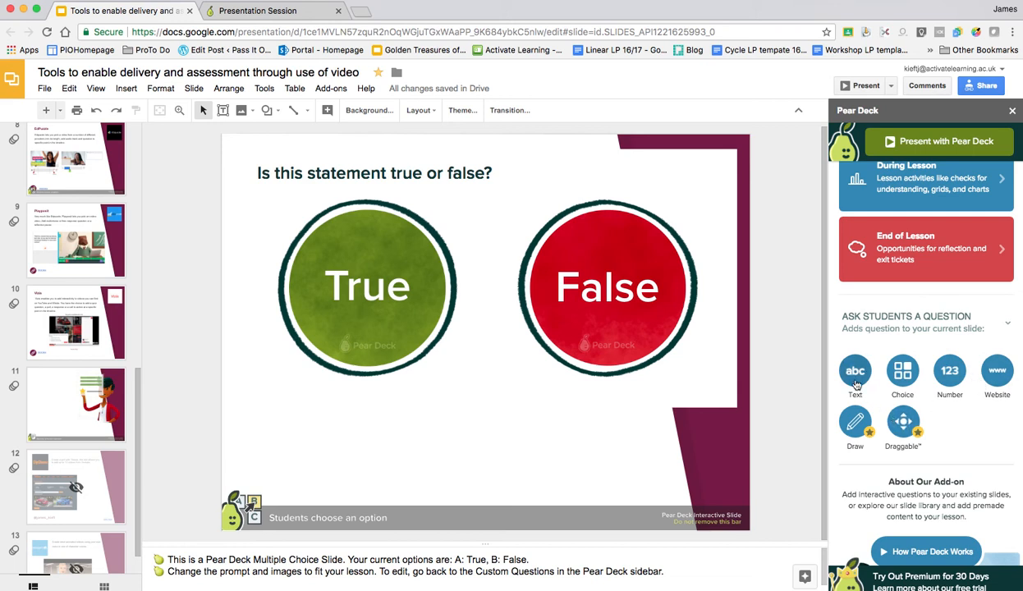
pyautogui.moveTo(998, 374)
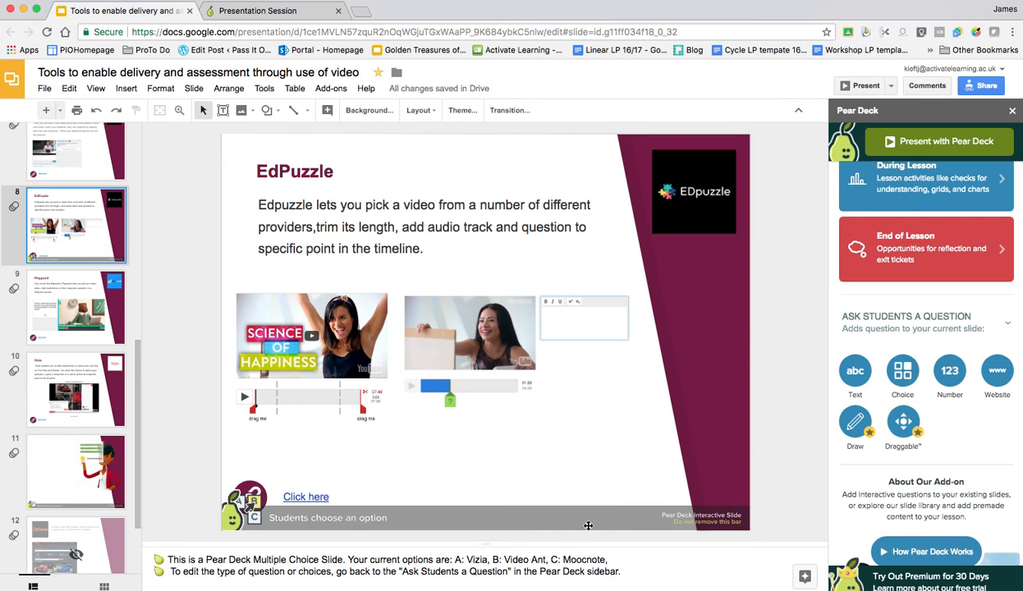
pyautogui.moveTo(355, 267)
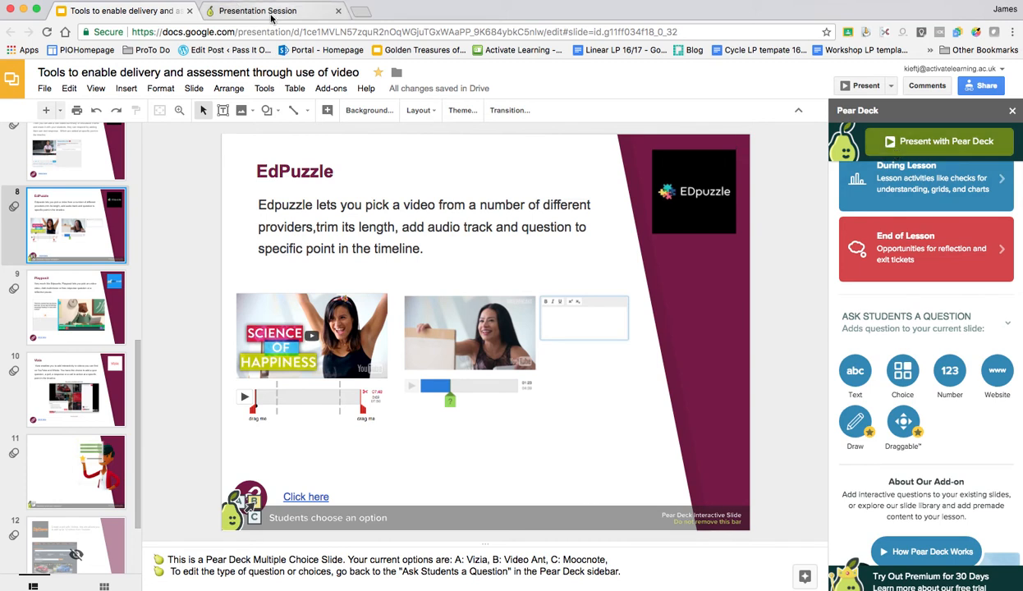
# - Start the live presentation session and confirm the student has joined
pyautogui.click(940, 141)
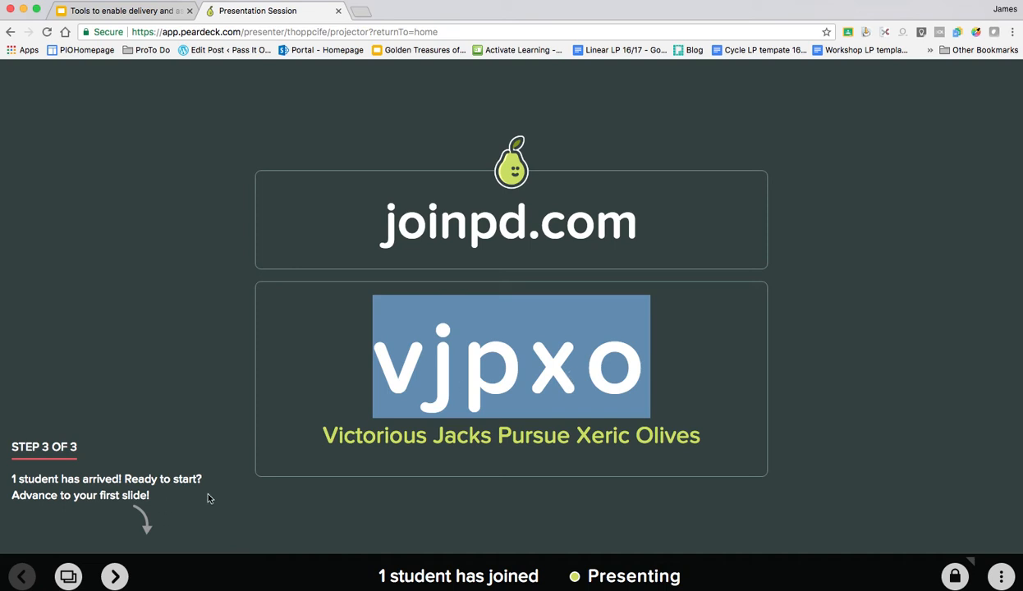
pyautogui.click(1005, 9)
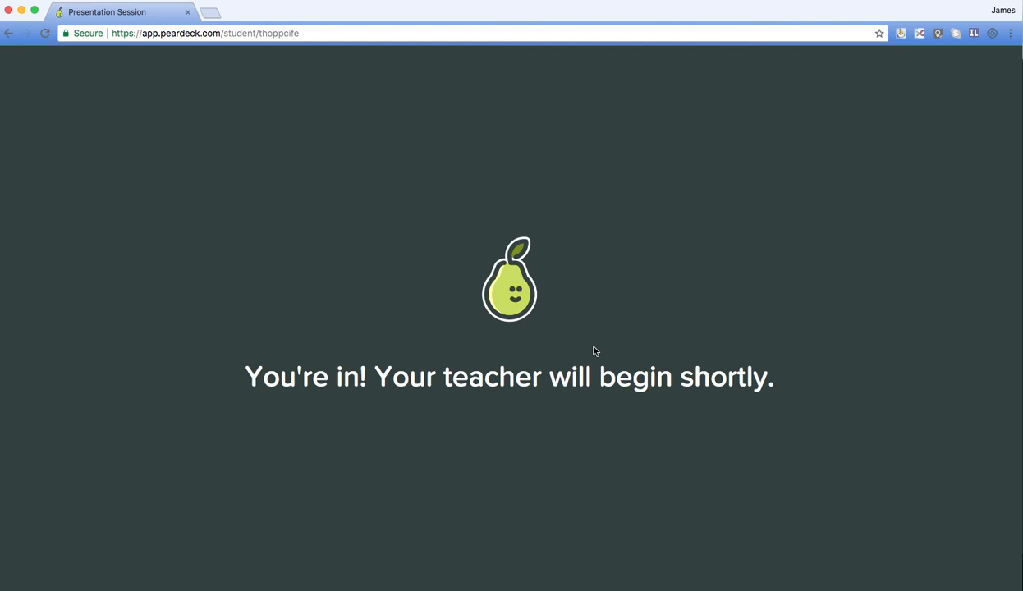
pyautogui.moveTo(541, 368)
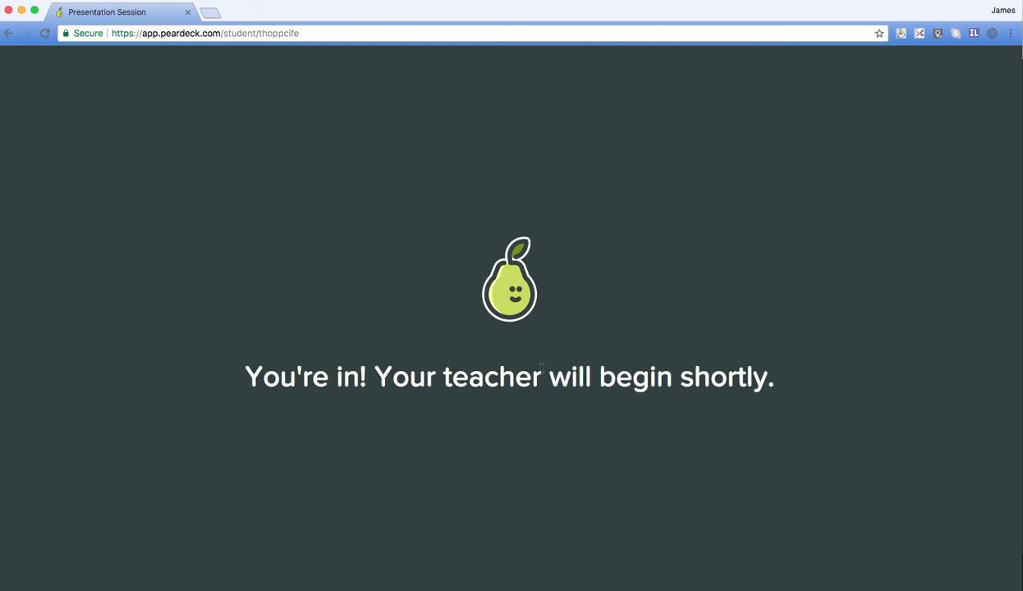
pyautogui.moveTo(997, 77)
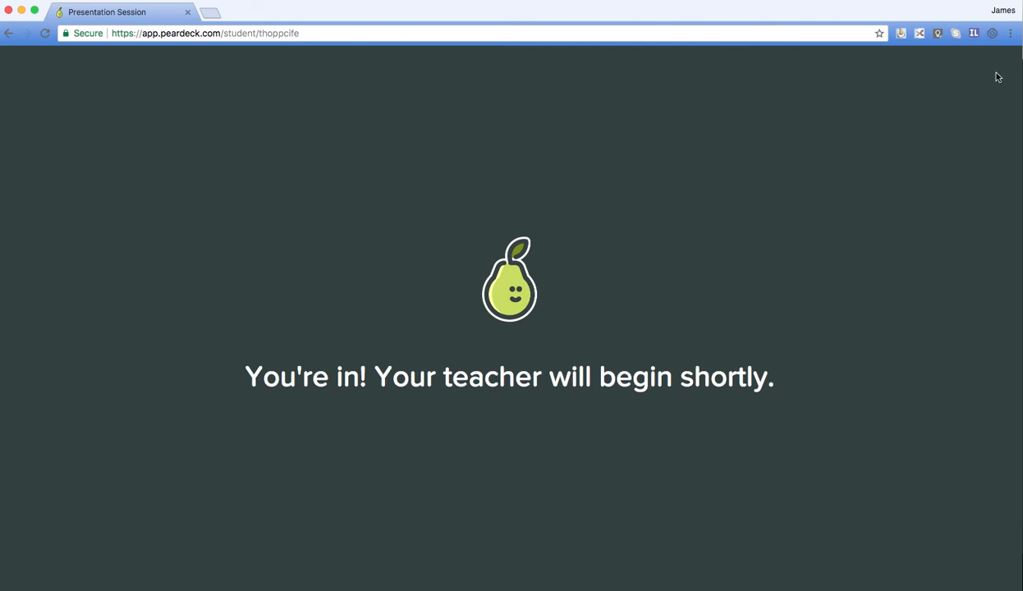
pyautogui.click(1003, 10)
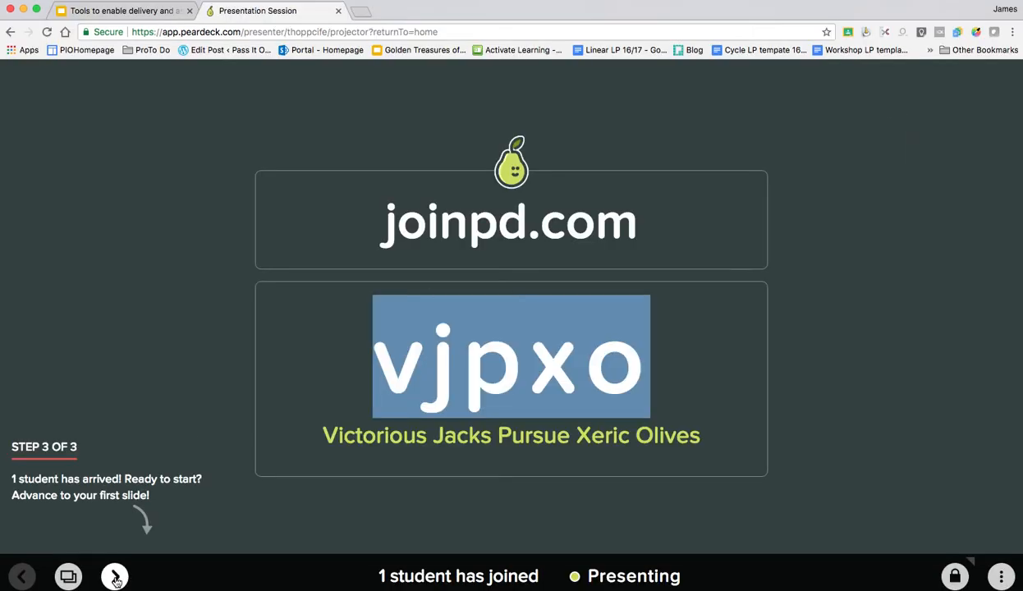
# - Advance to the readiness slide and drag the student's dot between thumbs up and down
pyautogui.click(115, 576)
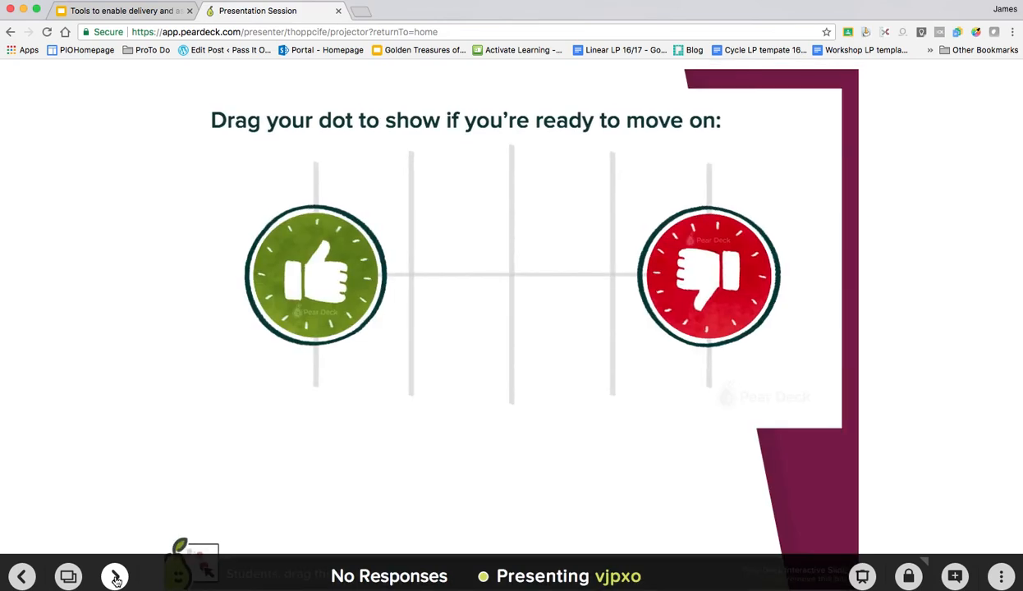
pyautogui.click(114, 575)
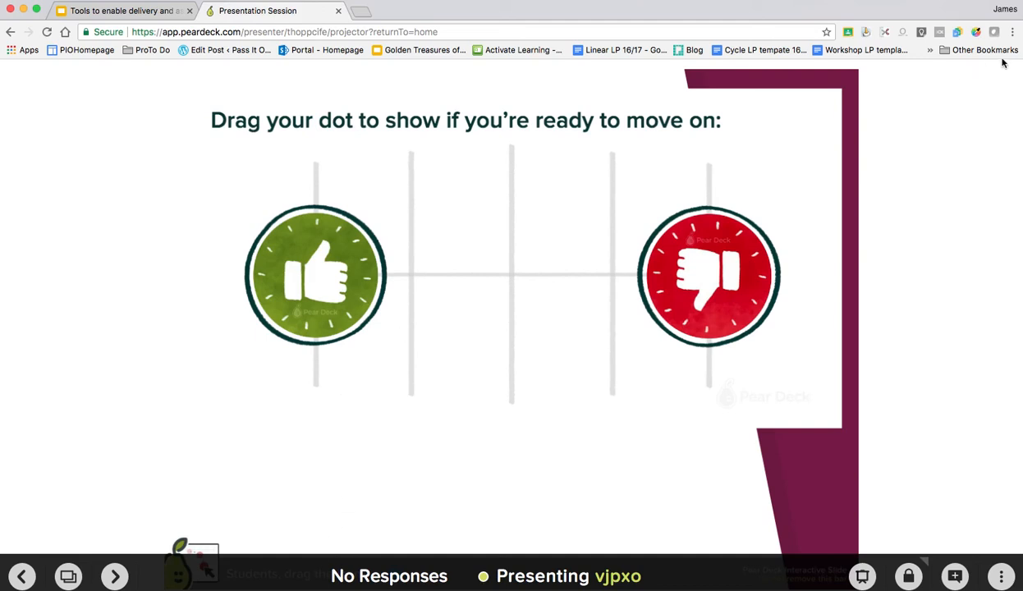
pyautogui.click(1006, 9)
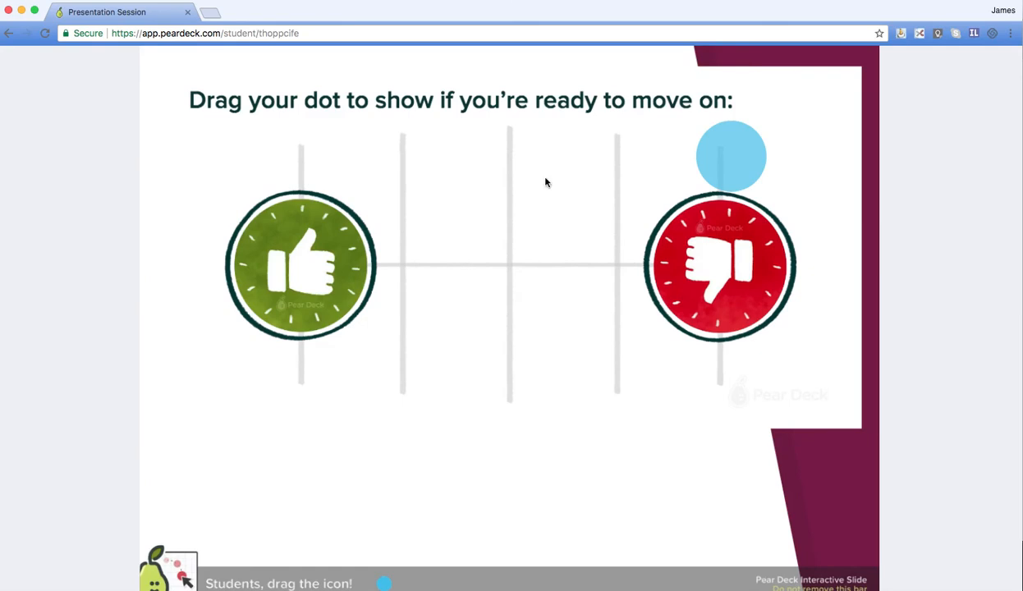
pyautogui.moveTo(731, 156); pyautogui.dragTo(345, 287)
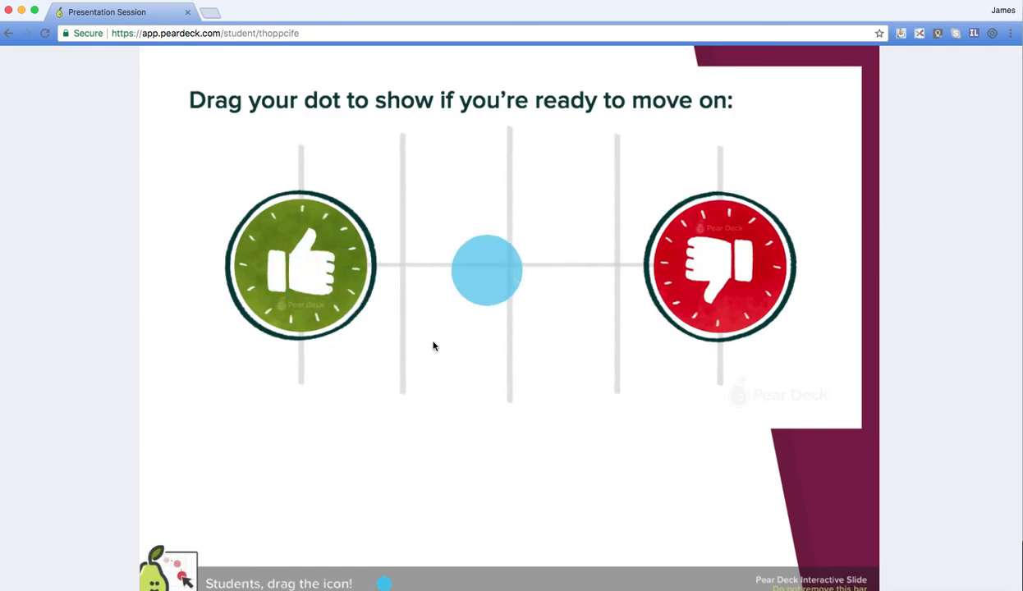
pyautogui.click(1003, 10)
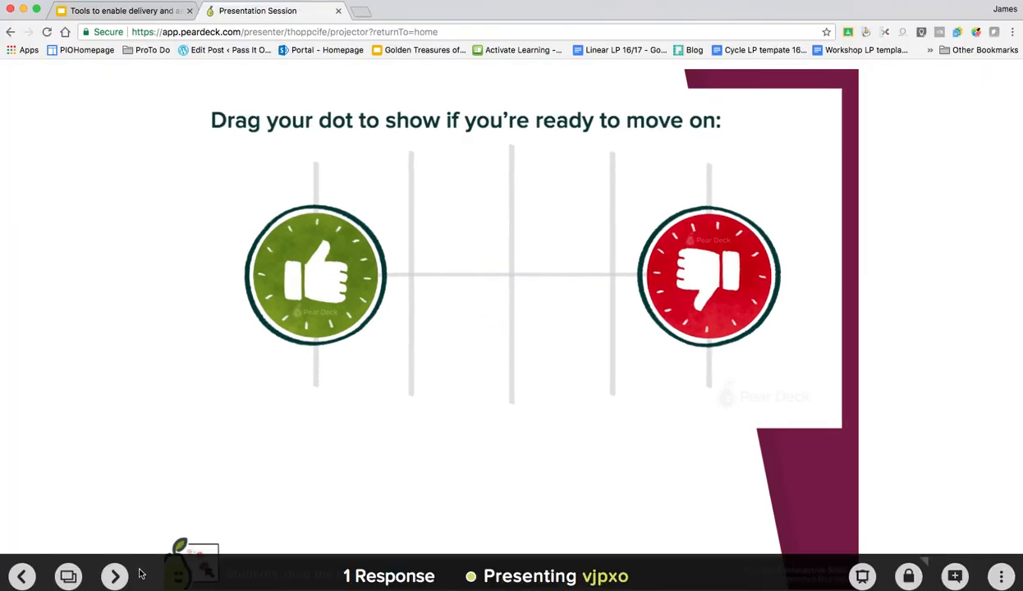
# - Advance past MoocNote, Videoant and VideoNot.es slides, then answer True as the student
pyautogui.click(115, 575)
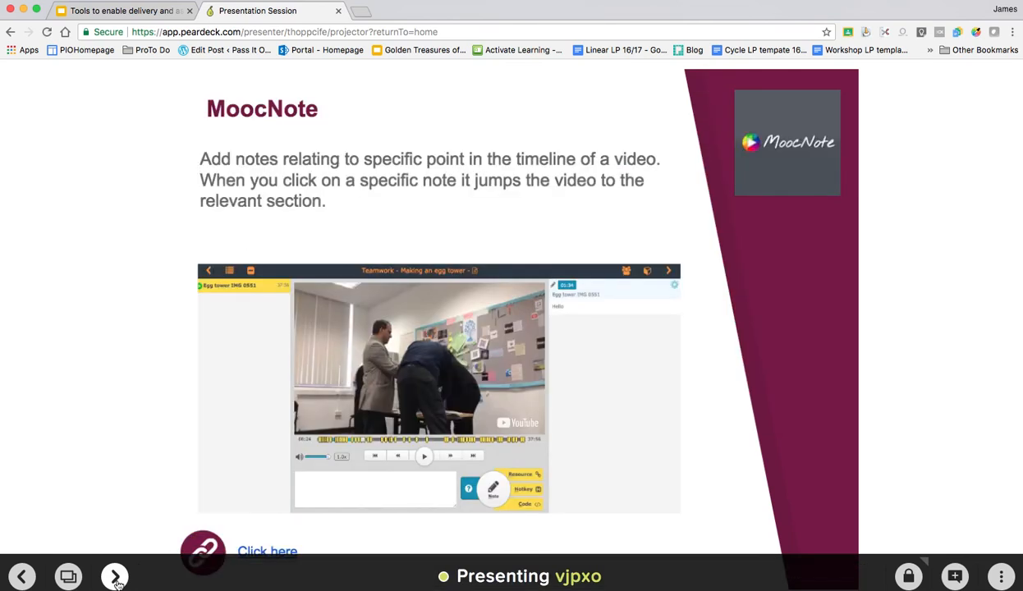
pyautogui.click(114, 575)
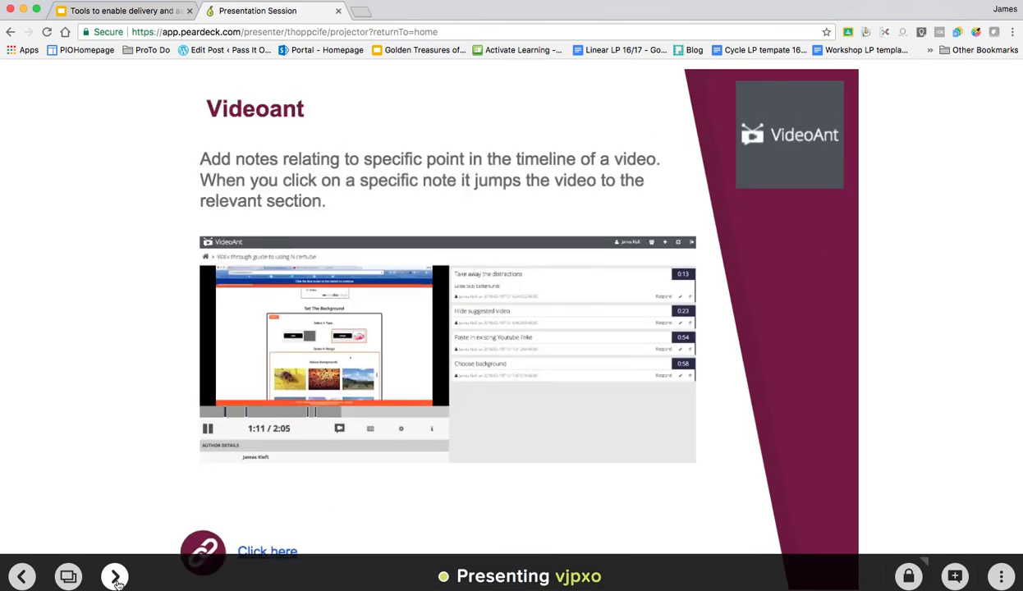
pyautogui.click(114, 576)
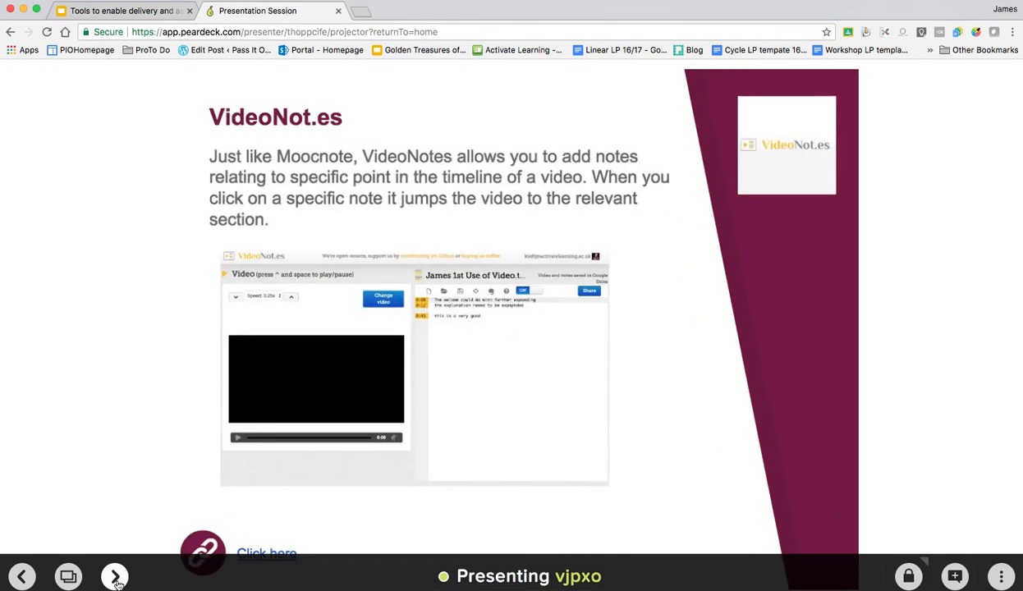
pyautogui.click(114, 576)
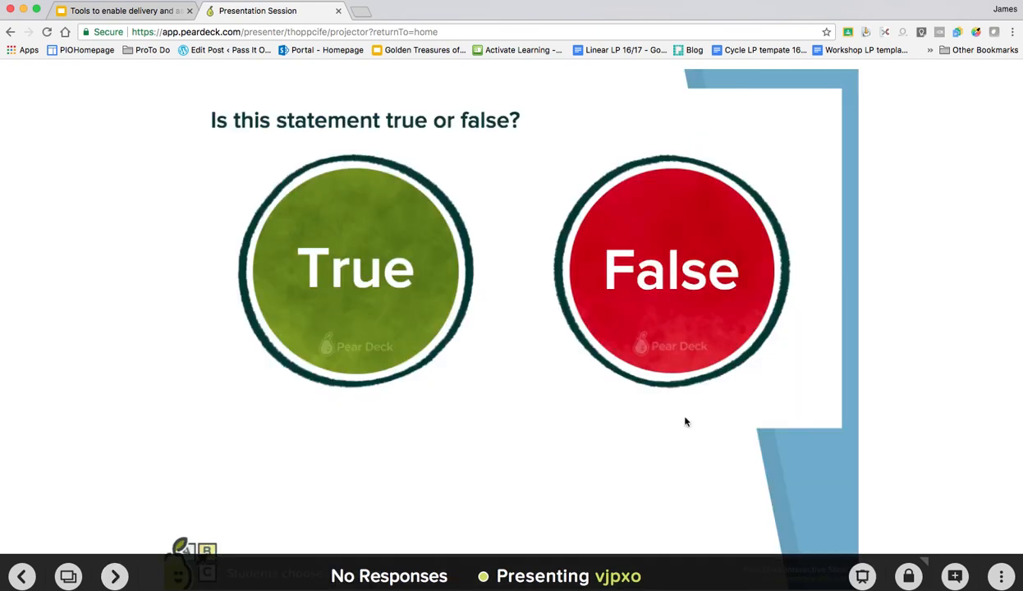
pyautogui.moveTo(942, 18)
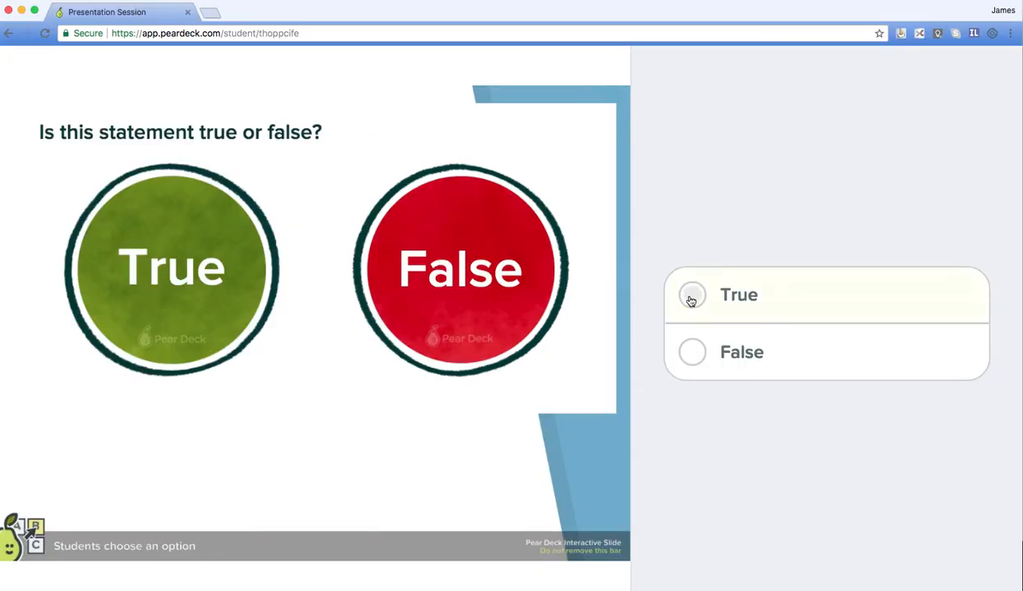
pyautogui.click(692, 295)
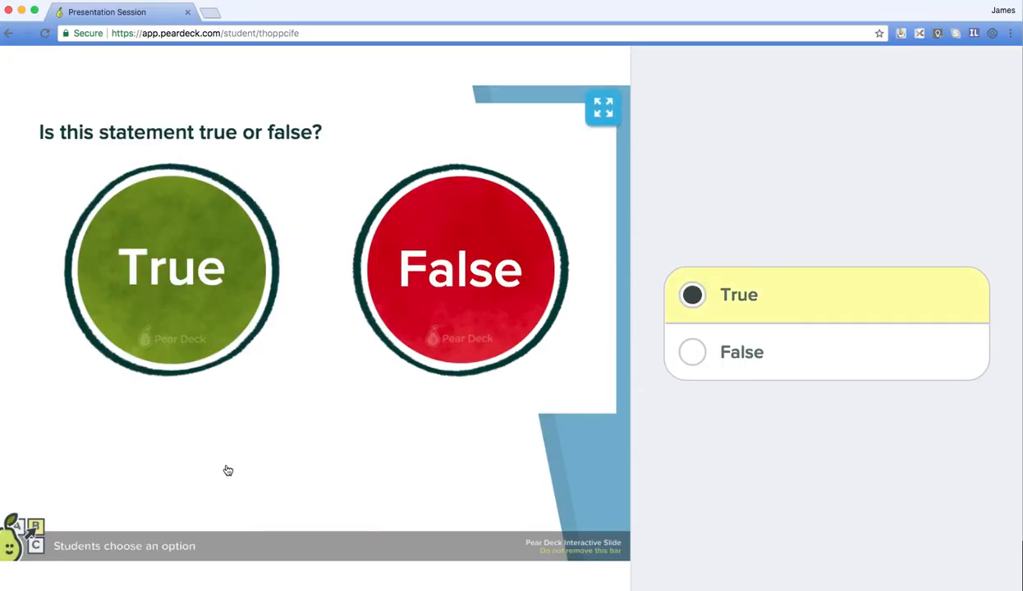
pyautogui.moveTo(939, 41)
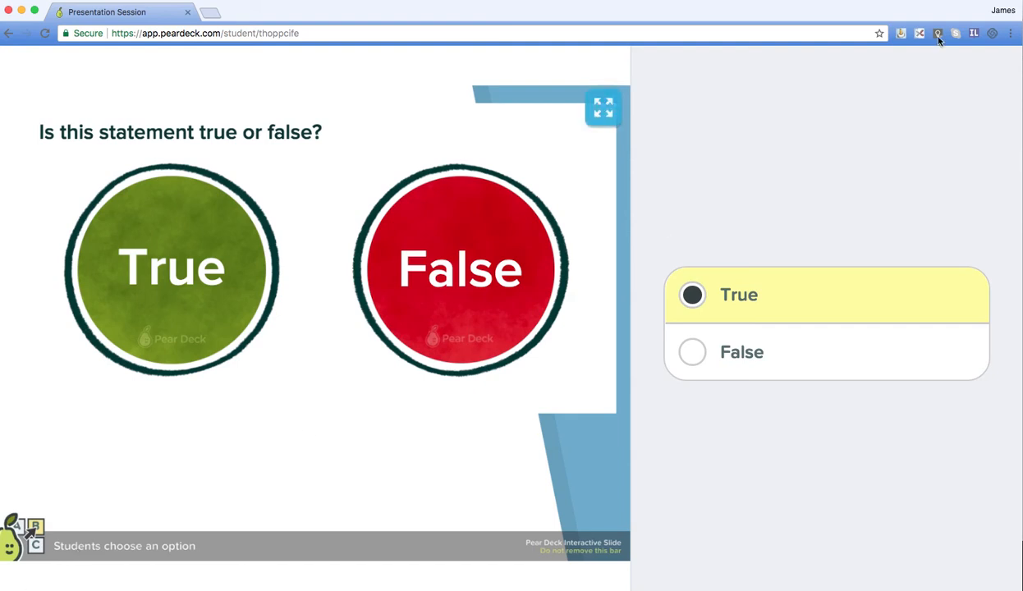
pyautogui.click(1003, 10)
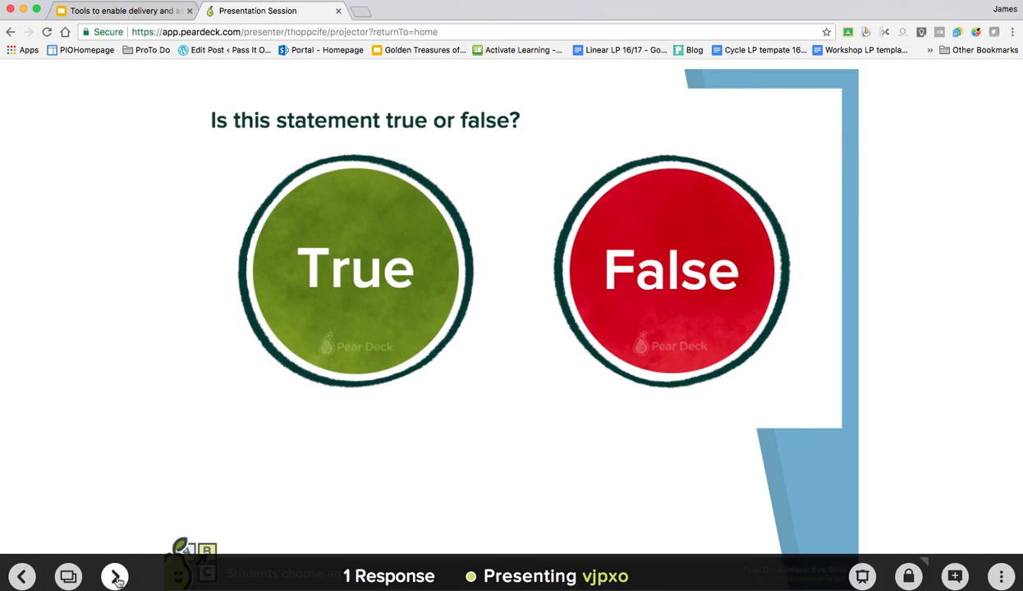
# - Answer Video Ant on the EdPuzzle slide as the student, then advance to Playposit
pyautogui.click(114, 575)
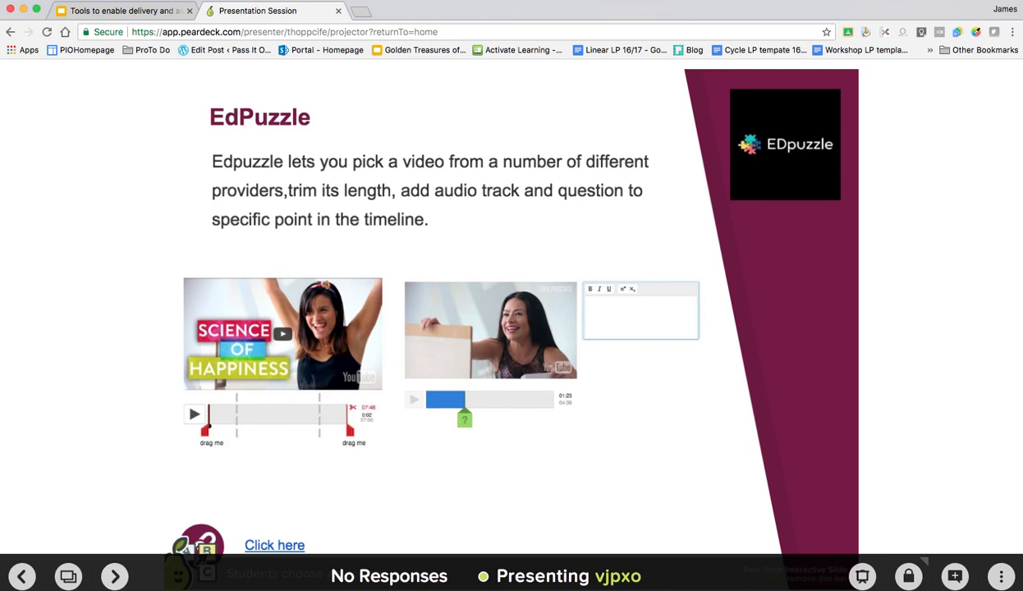
pyautogui.click(1005, 9)
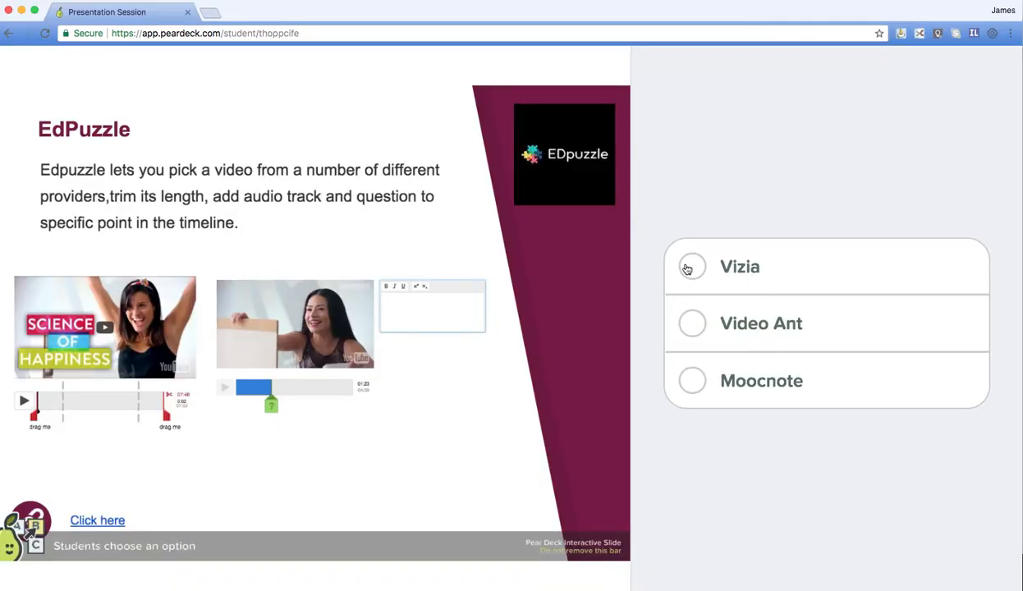
pyautogui.click(693, 323)
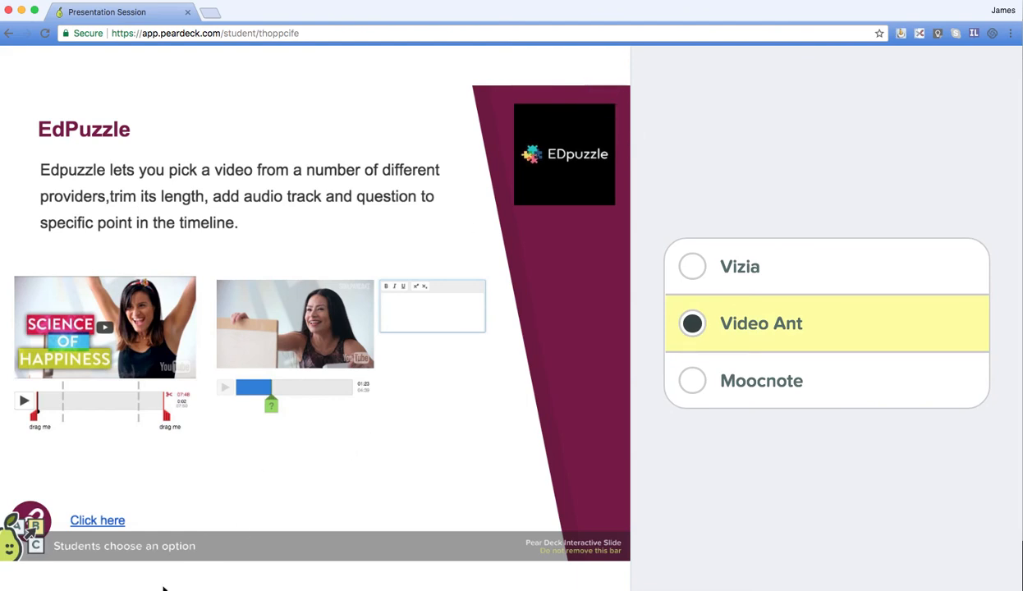
pyautogui.click(1003, 10)
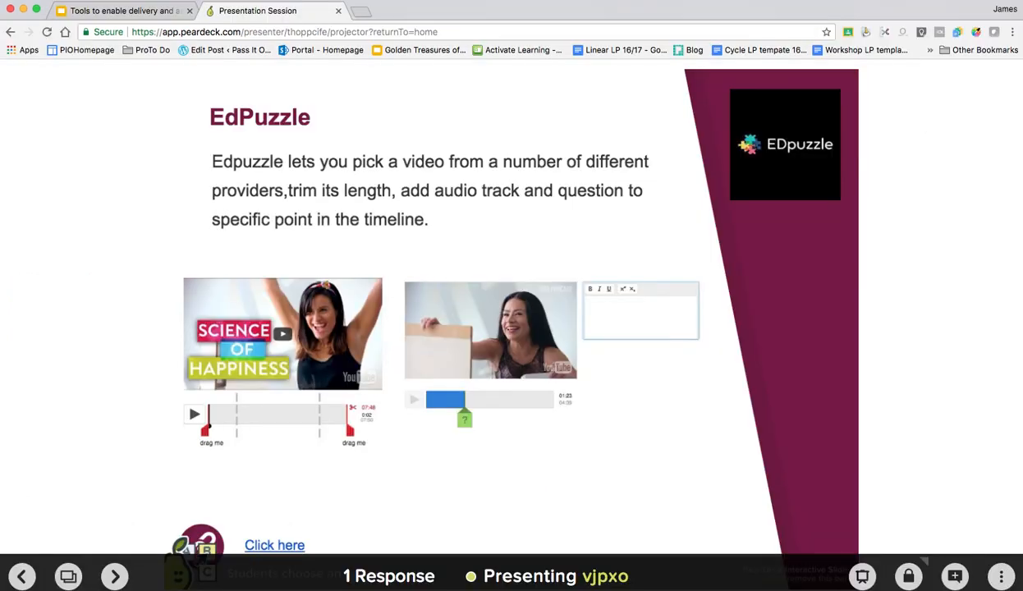
pyautogui.click(114, 576)
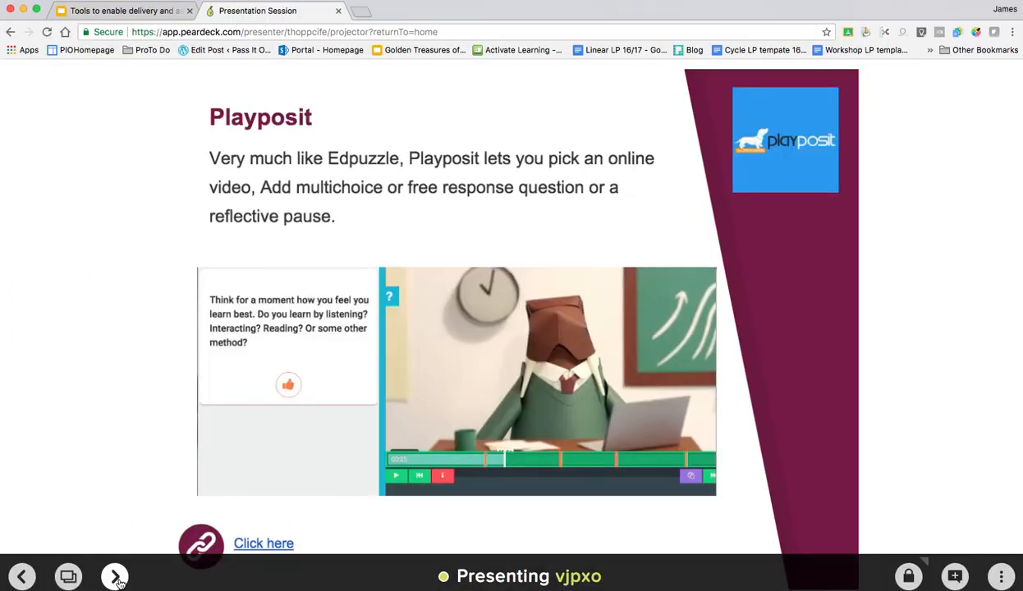
# - Submit 'video recoding tools' as the student's free response, then advance to ClipChoose
pyautogui.click(115, 575)
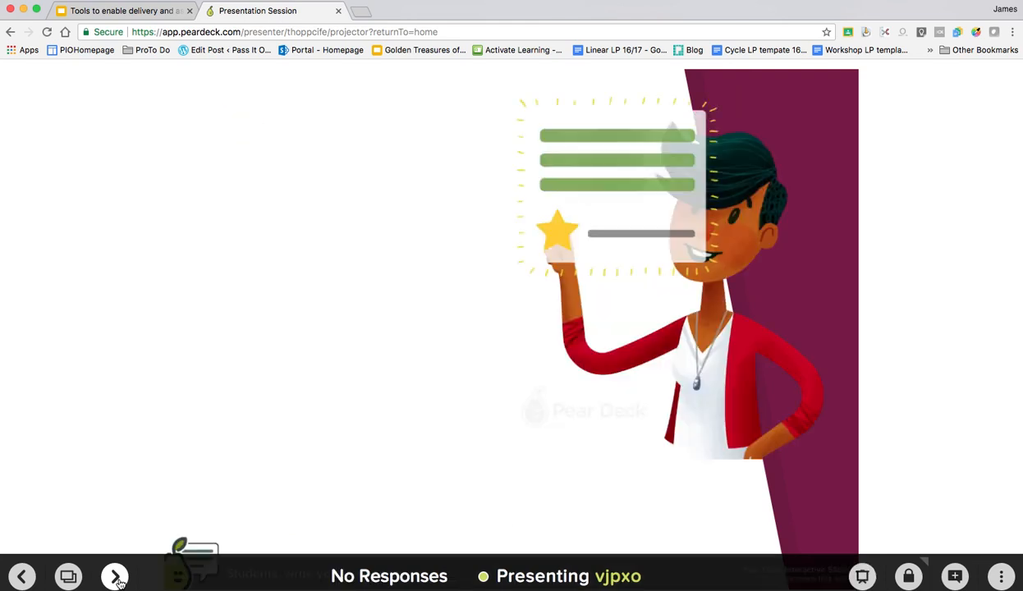
pyautogui.moveTo(805, 152)
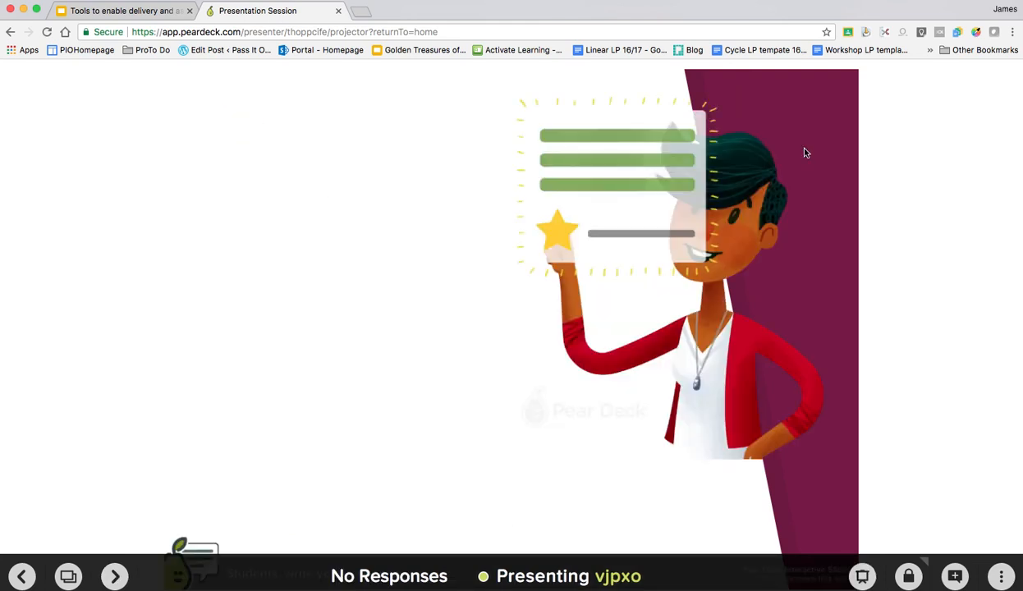
pyautogui.click(1005, 9)
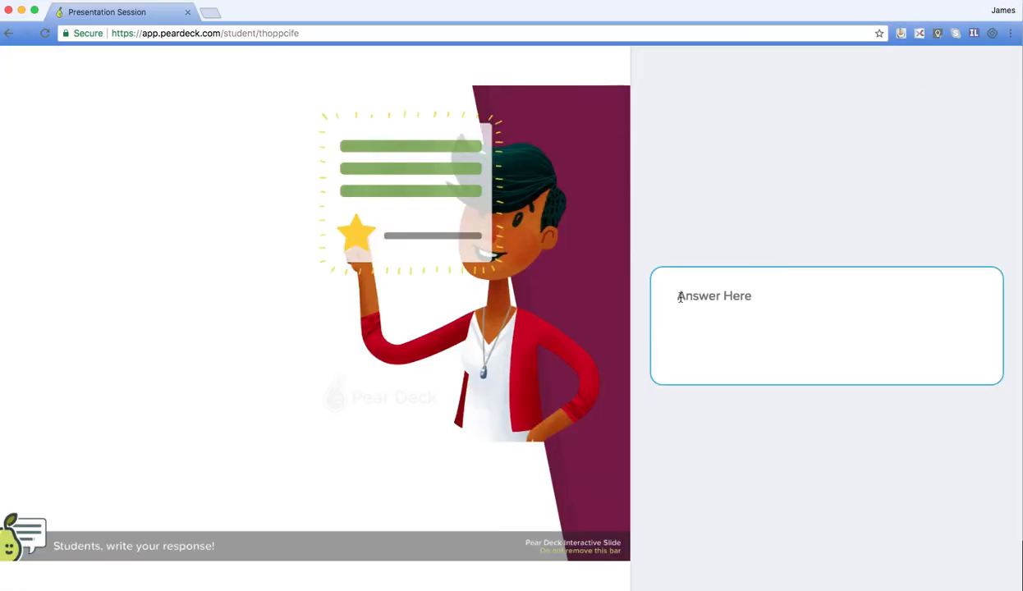
pyautogui.write('video recodi')
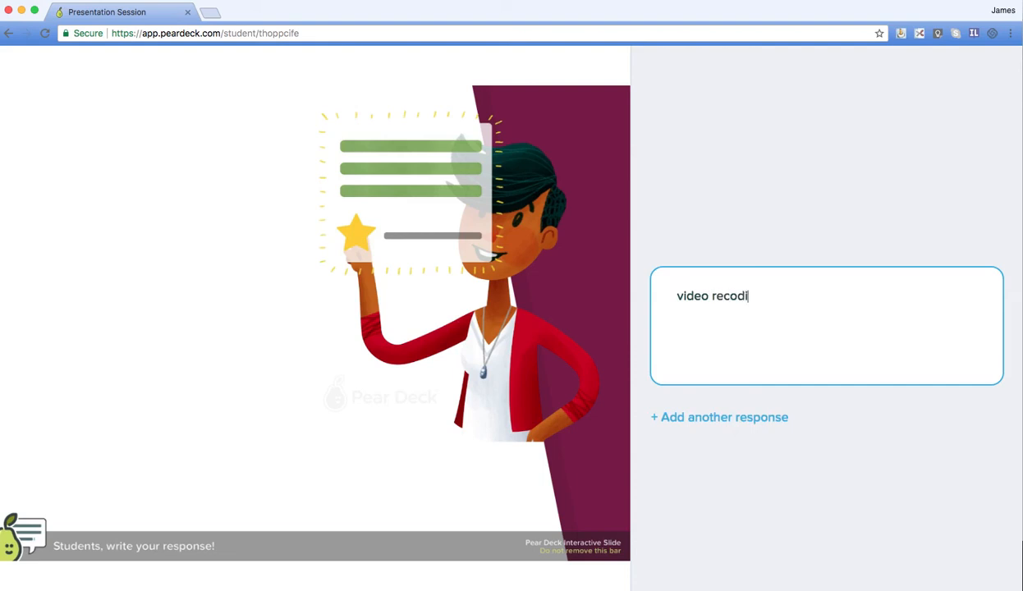
pyautogui.write('ng tools')
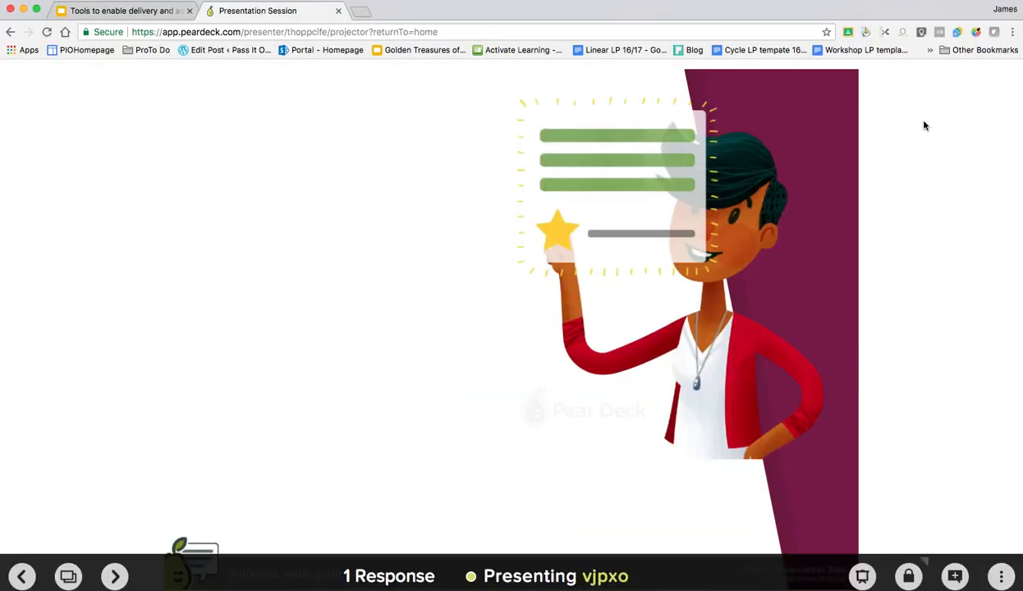
pyautogui.click(114, 576)
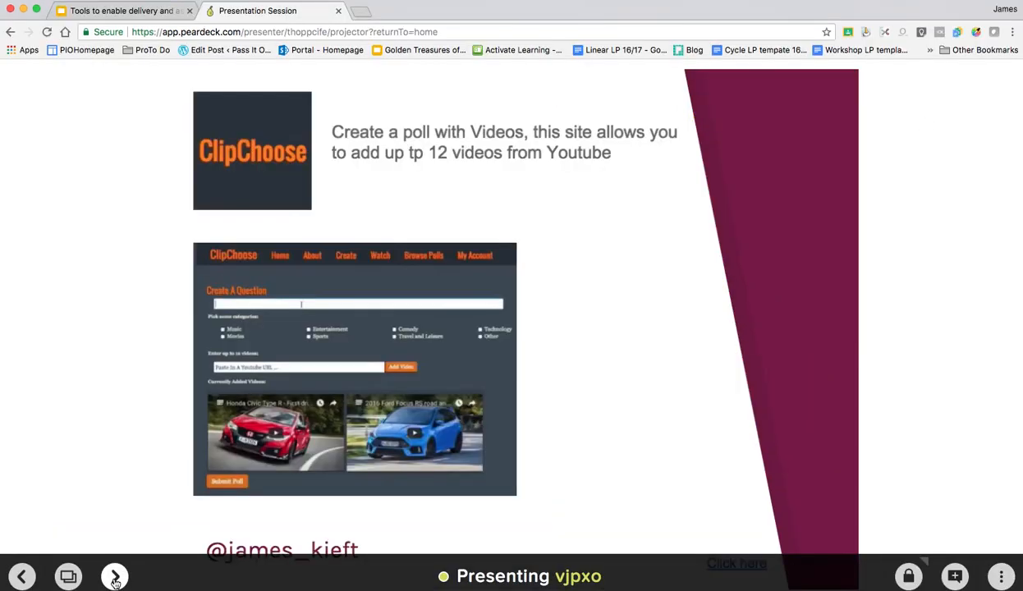
# - Move past the last slide to the closing screen and open the session options menu
pyautogui.click(114, 575)
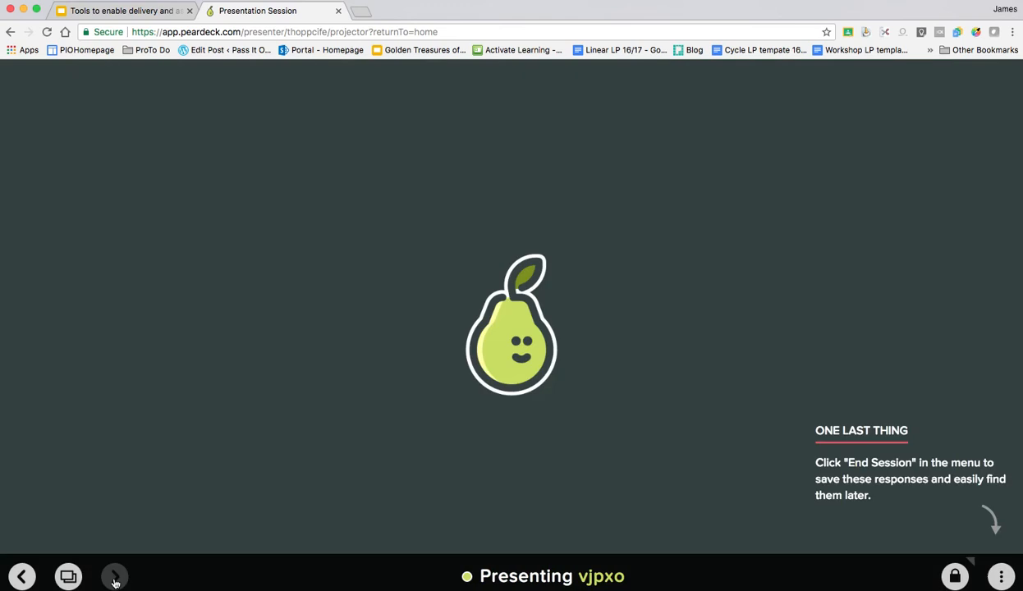
pyautogui.moveTo(783, 556)
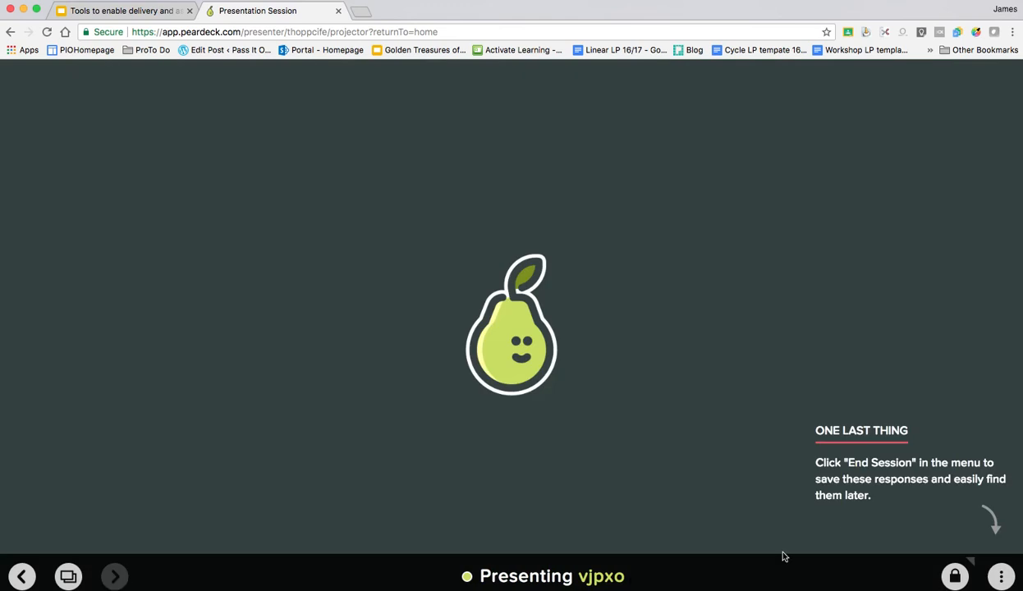
pyautogui.moveTo(974, 533)
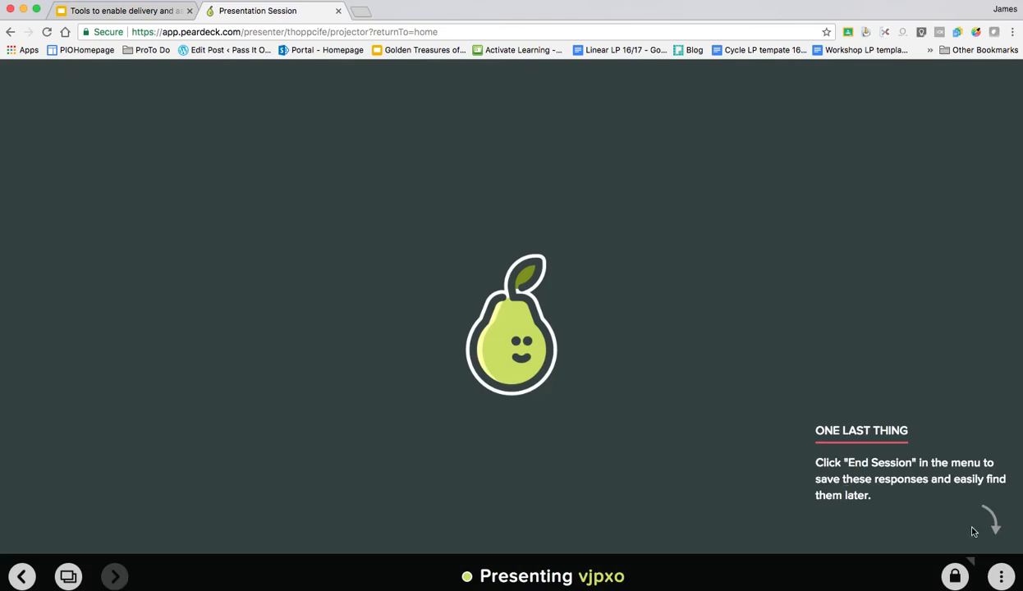
pyautogui.click(1001, 576)
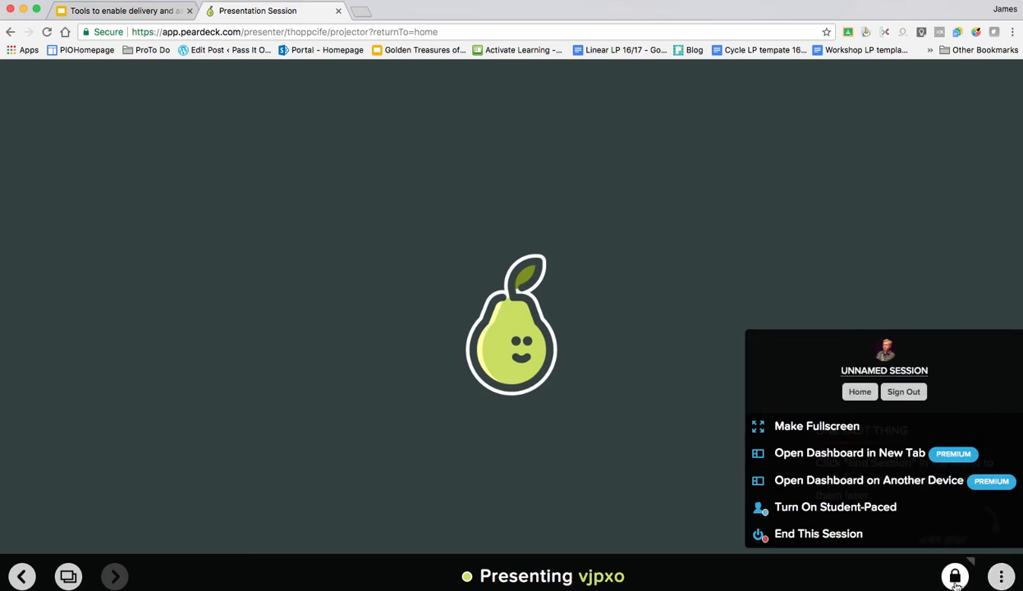
pyautogui.moveTo(819, 534)
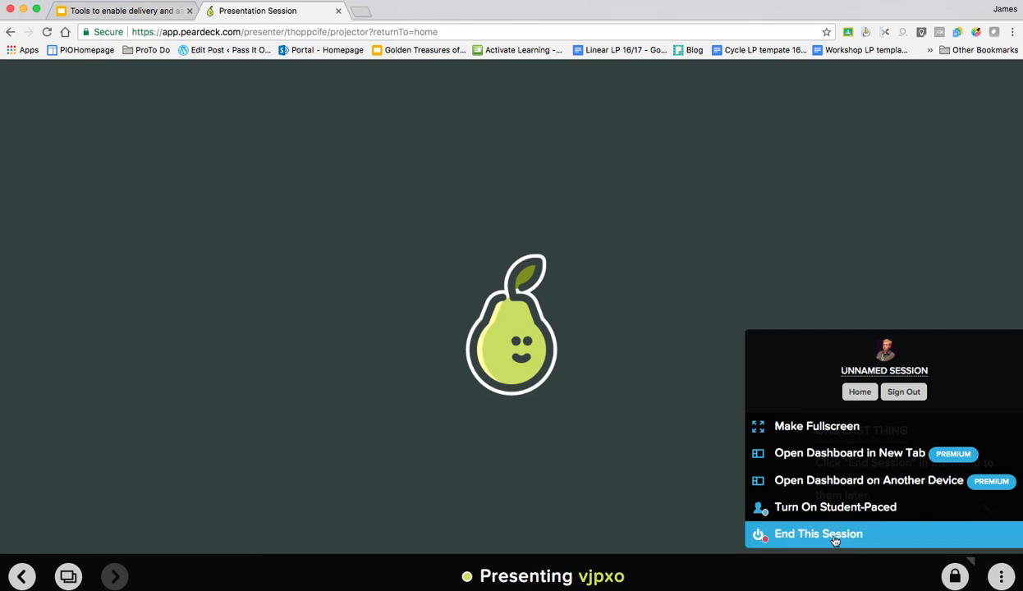
# - End the session, saving it under the name 'James demo'
pyautogui.click(818, 534)
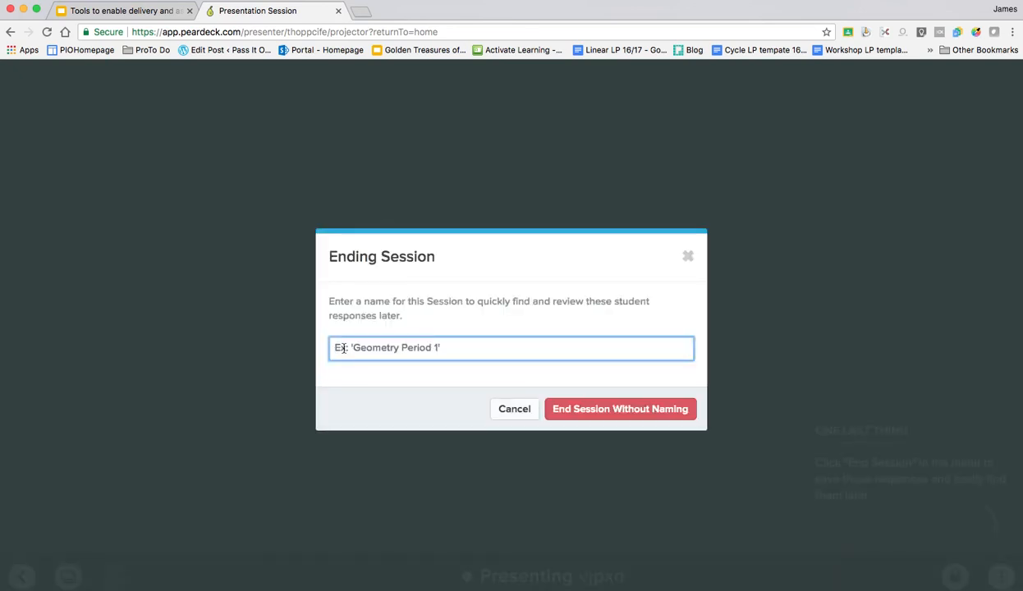
pyautogui.write('James')
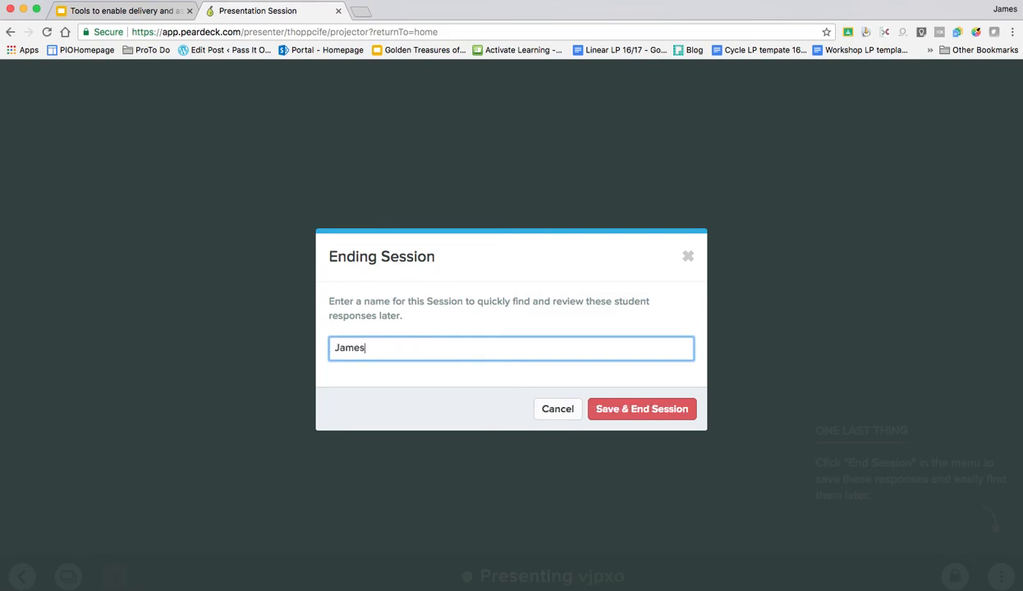
pyautogui.write('demo')
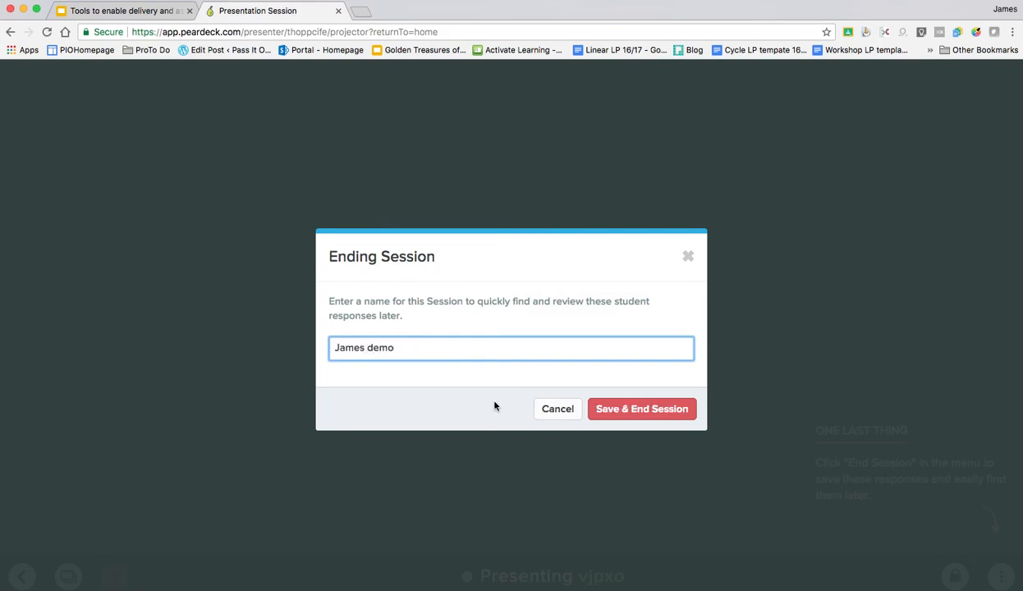
pyautogui.click(642, 409)
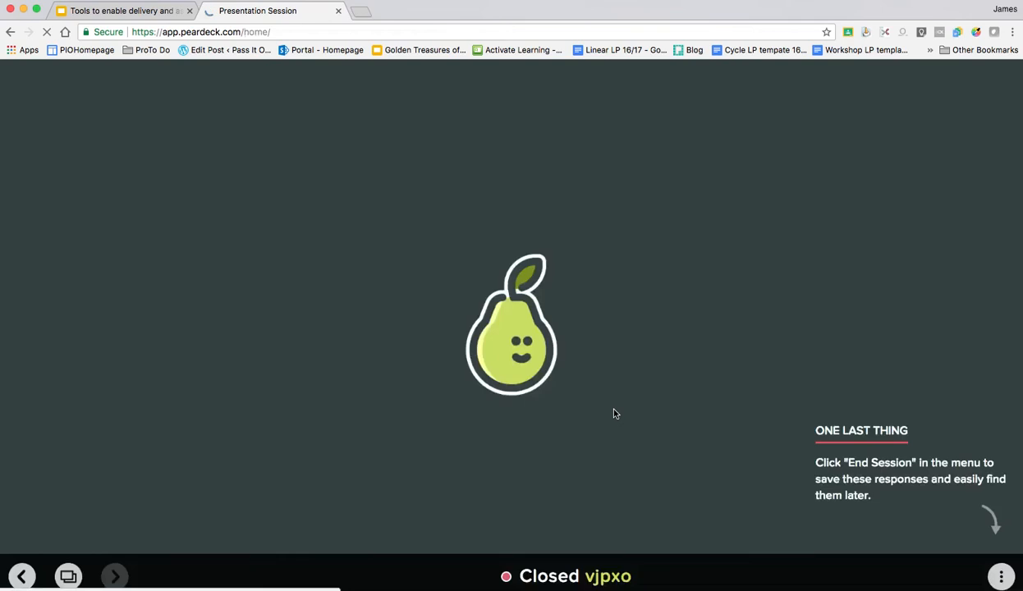